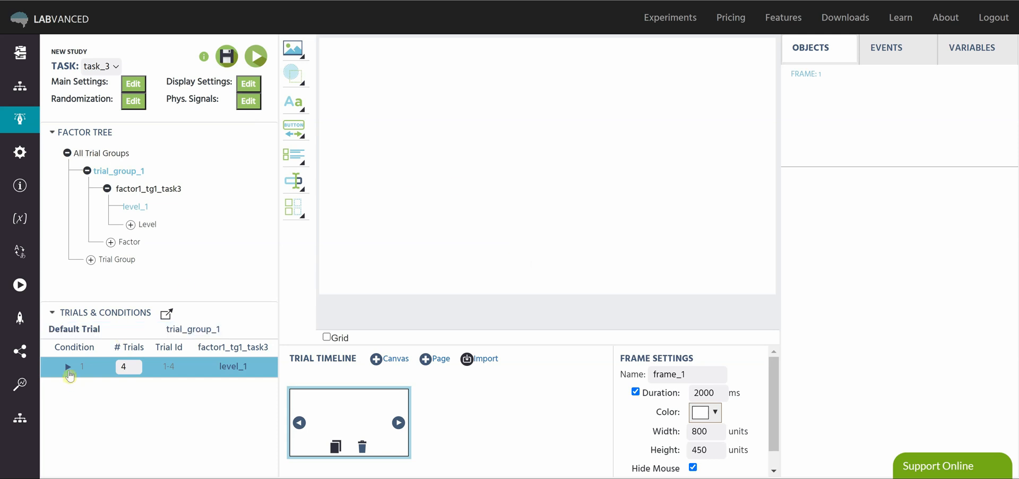
Step: Place an Image object, Image_1, on the trial's first frame and deselect it
click(67, 366)
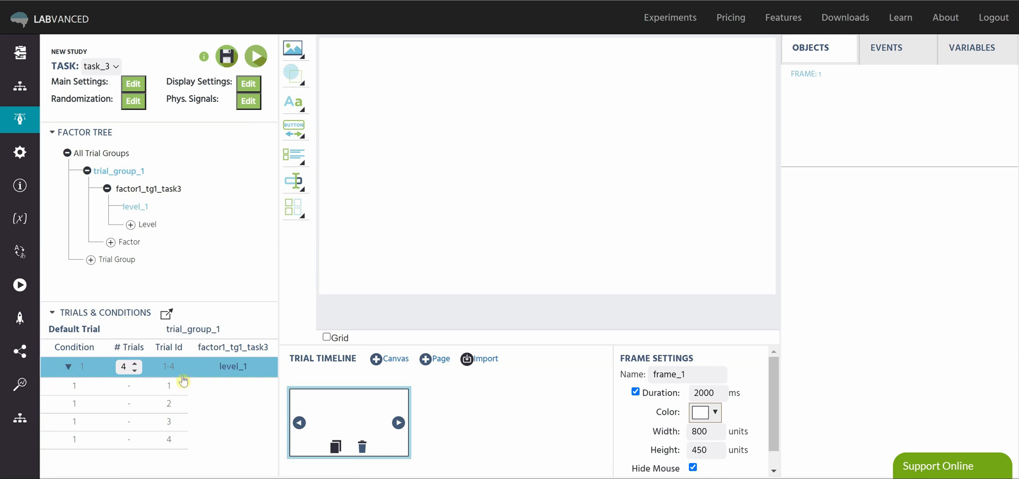
click(64, 366)
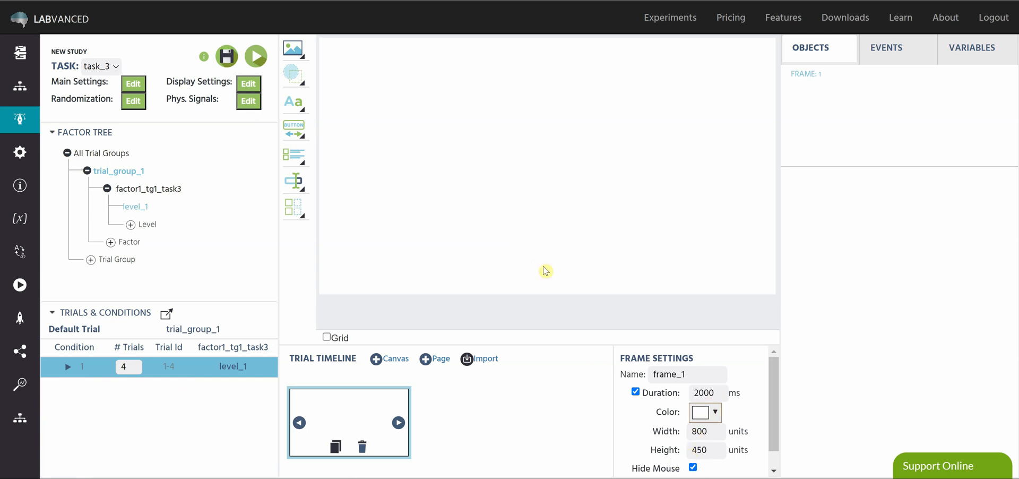
click(292, 49)
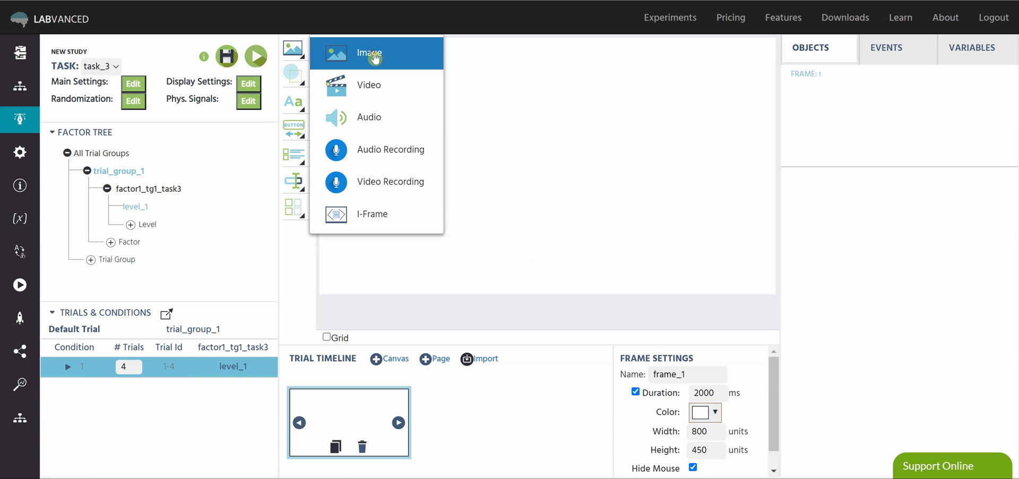
click(368, 53)
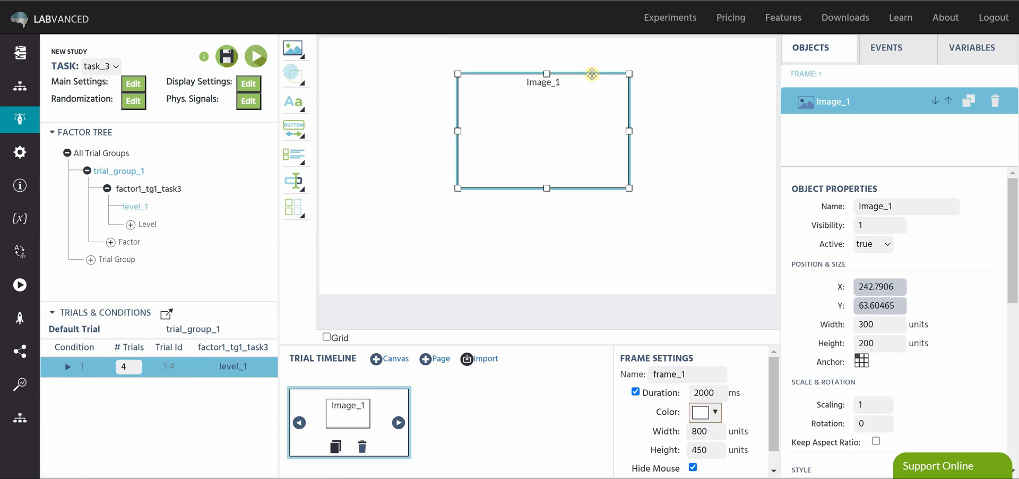
click(640, 234)
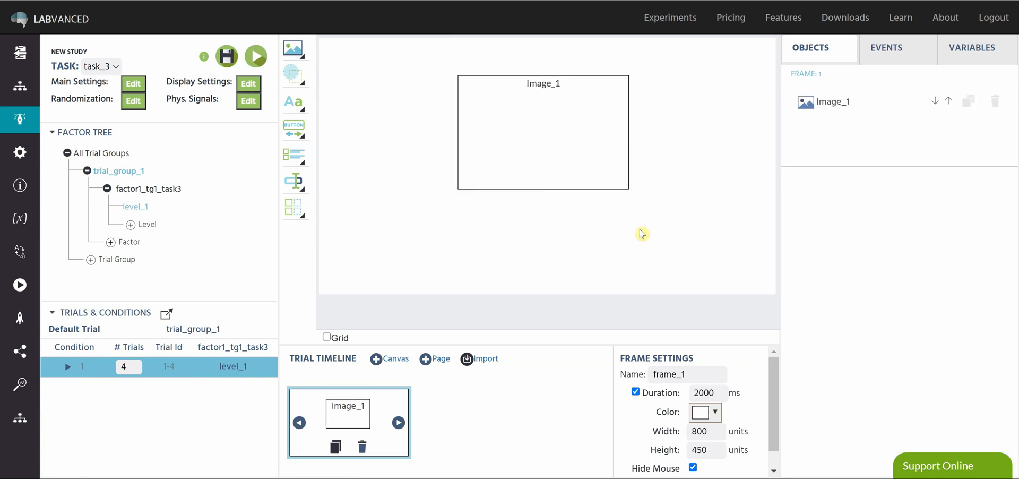
mouse_move(675, 198)
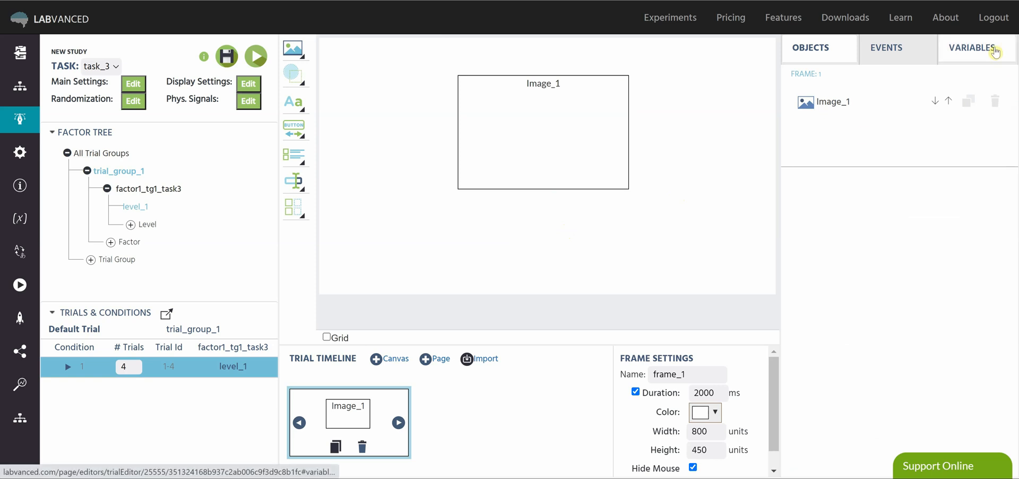
Step: Start a new variable named mynewdataframe with its format set to Data Frame
click(973, 47)
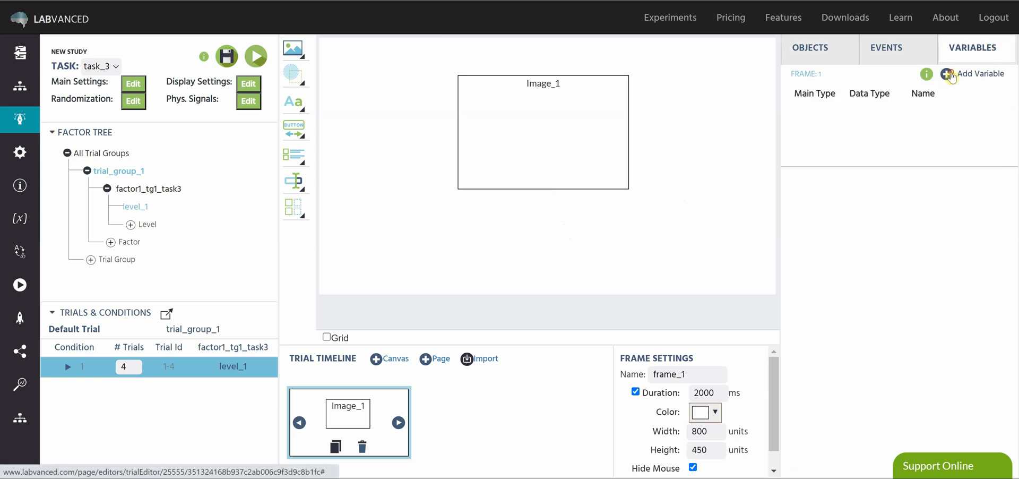
click(973, 73)
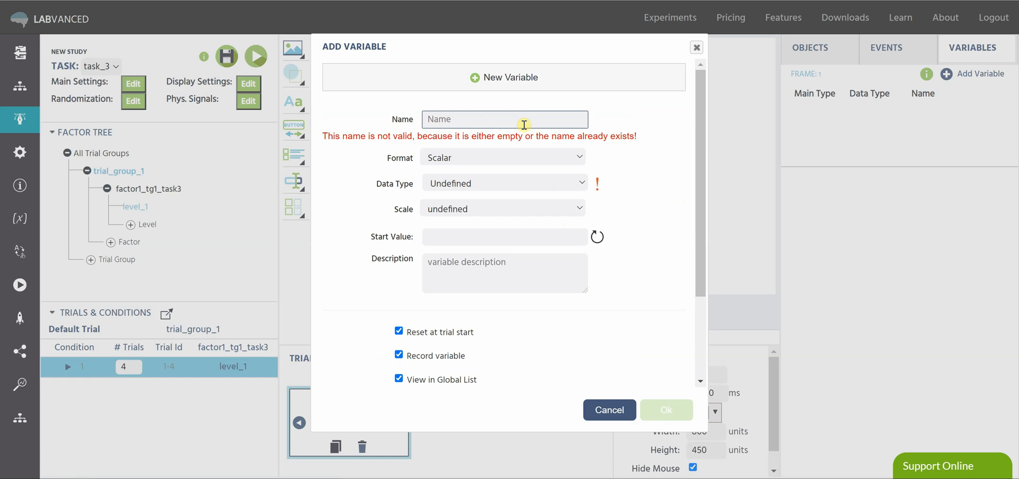
text(mynew)
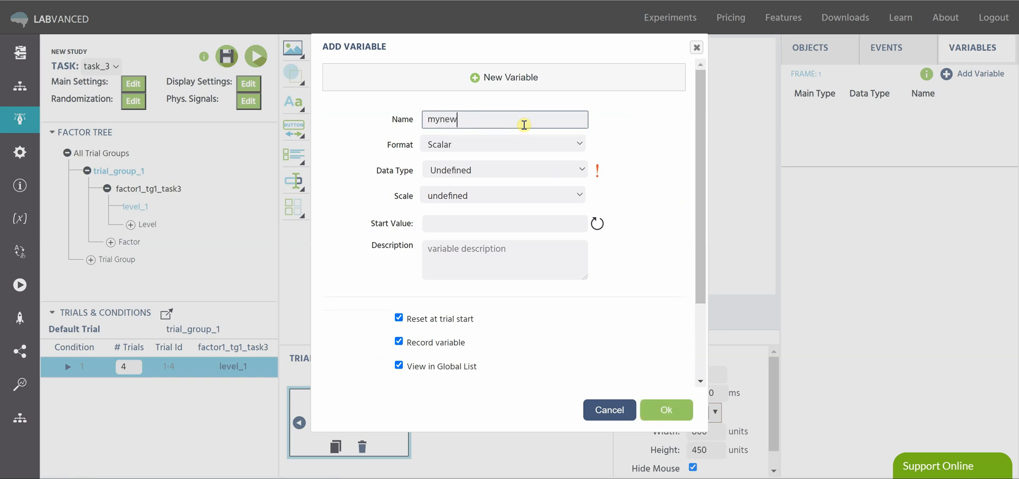
text(datafra)
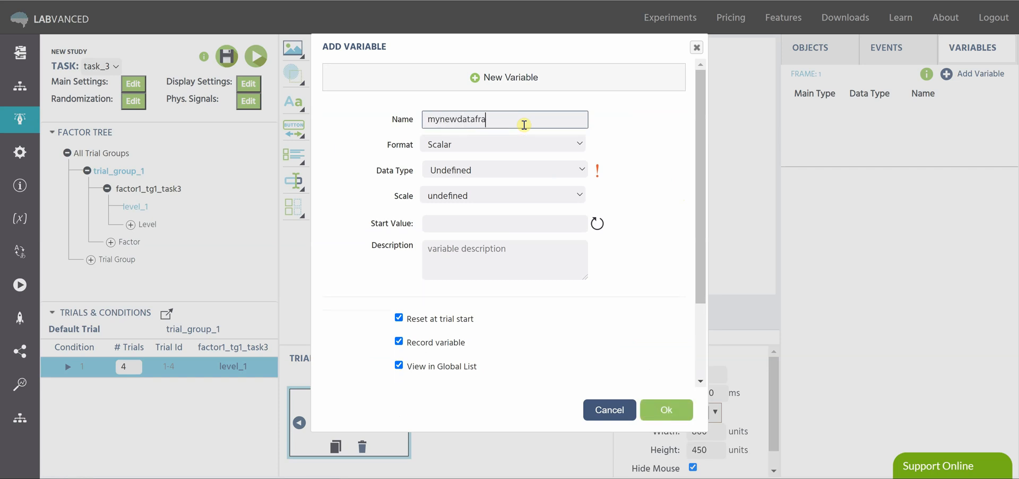
click(502, 144)
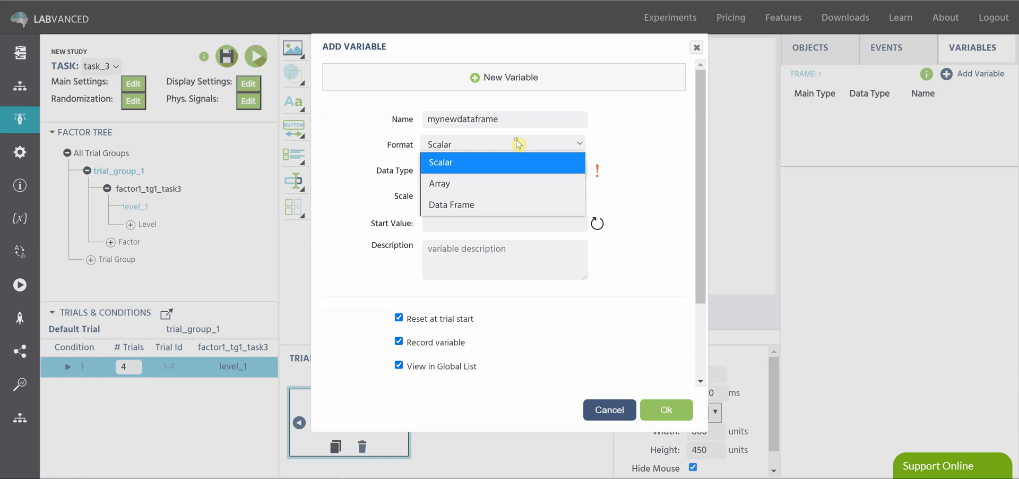
click(451, 204)
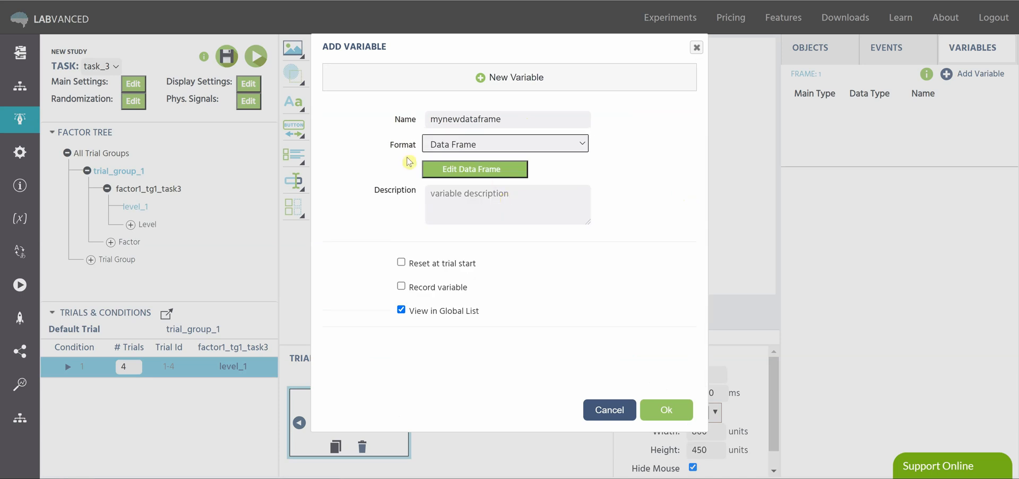
Step: Open the data frame editor and start picking image files for col_1
click(474, 169)
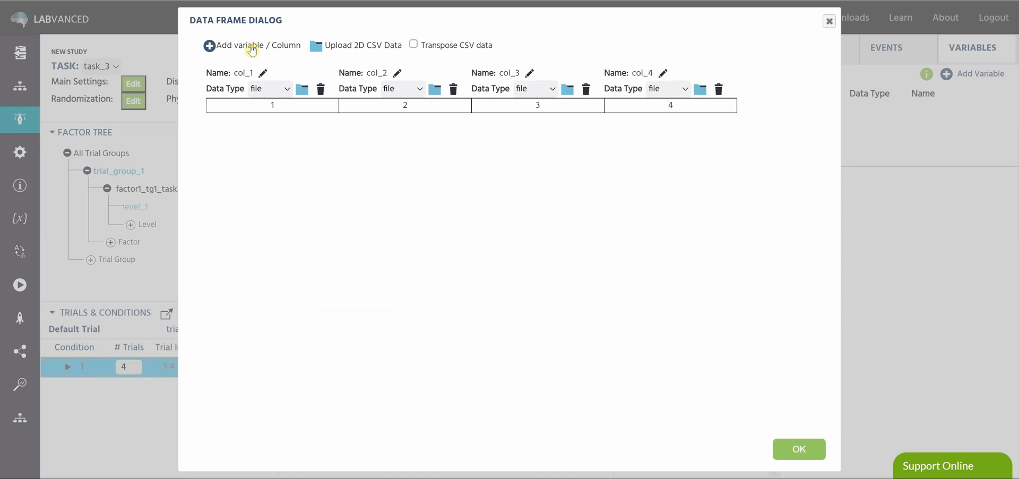
click(301, 89)
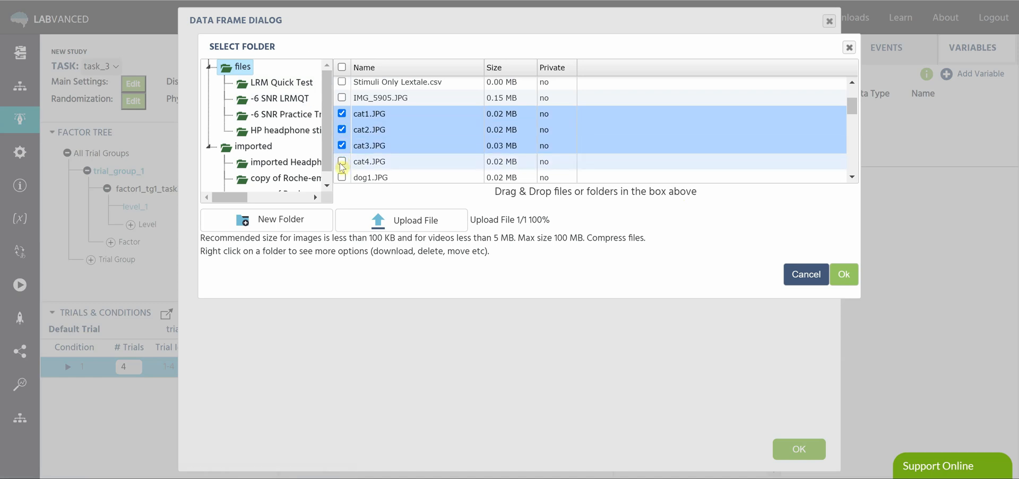
Step: Load four cat, dog, flower and birdD/deerD images into col_1 through col_4
click(842, 274)
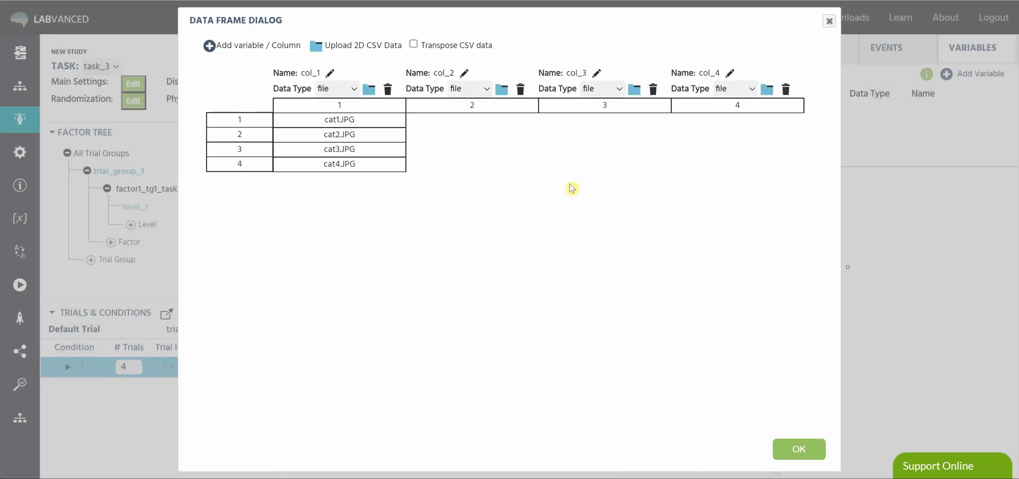
click(368, 88)
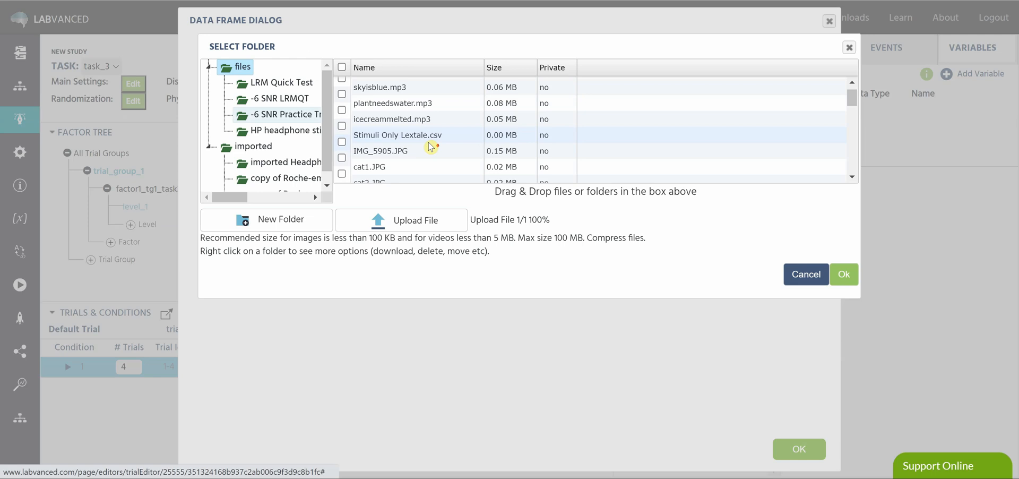
scroll(down, 3)
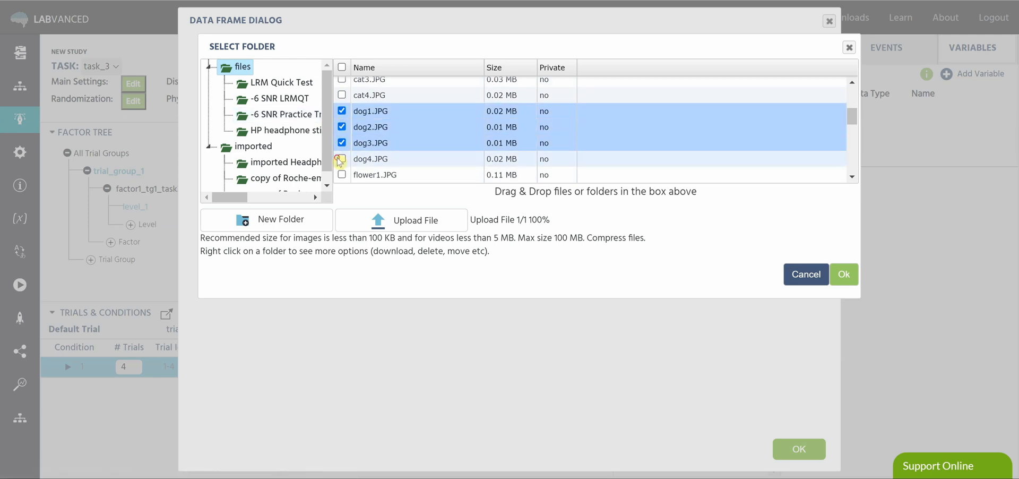
click(842, 273)
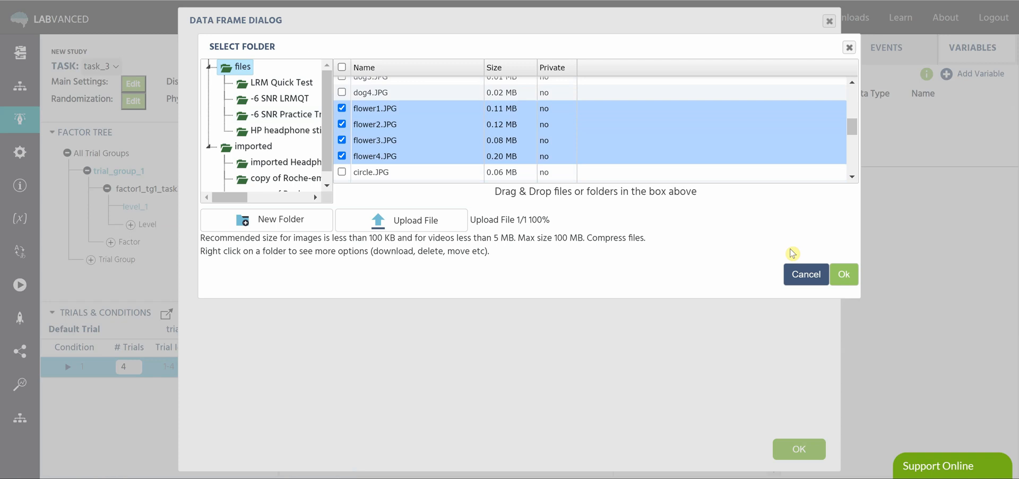
click(842, 273)
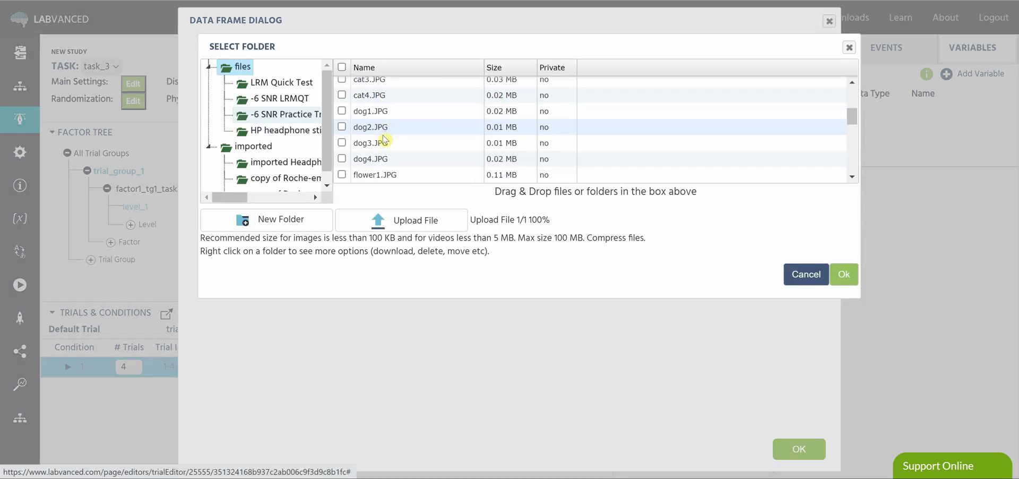
scroll(down, 3)
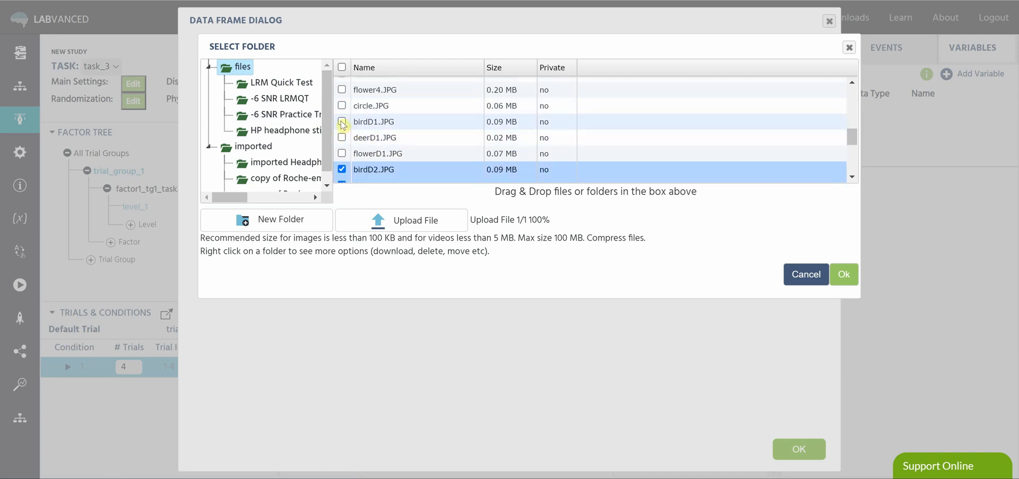
click(342, 121)
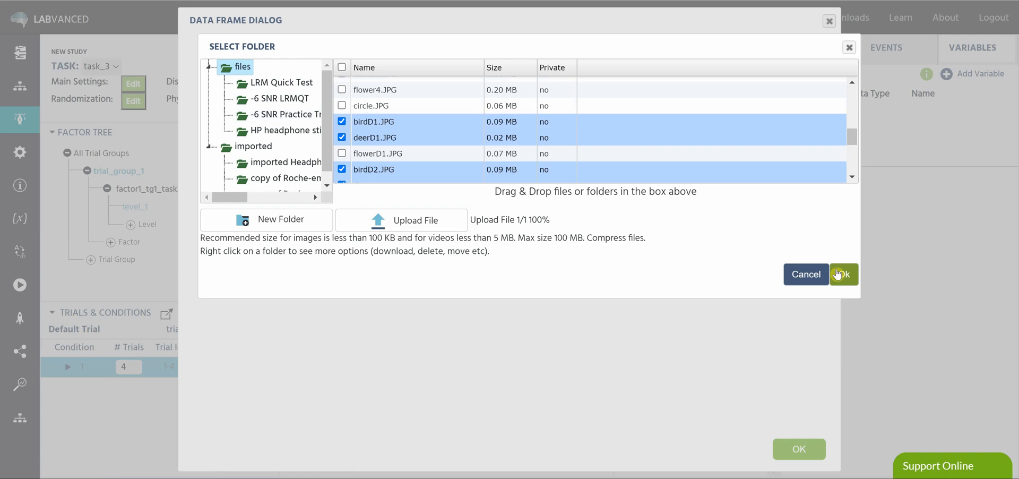
click(842, 273)
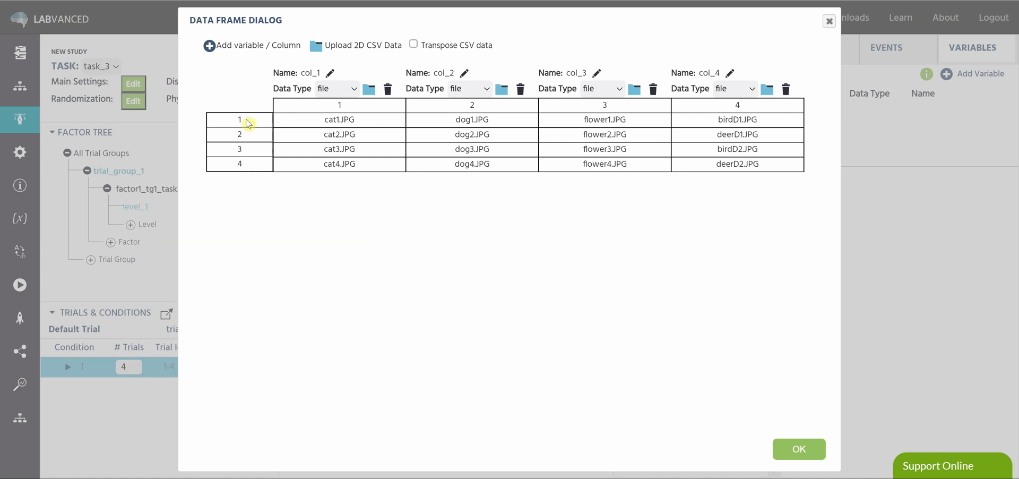
mouse_move(374, 119)
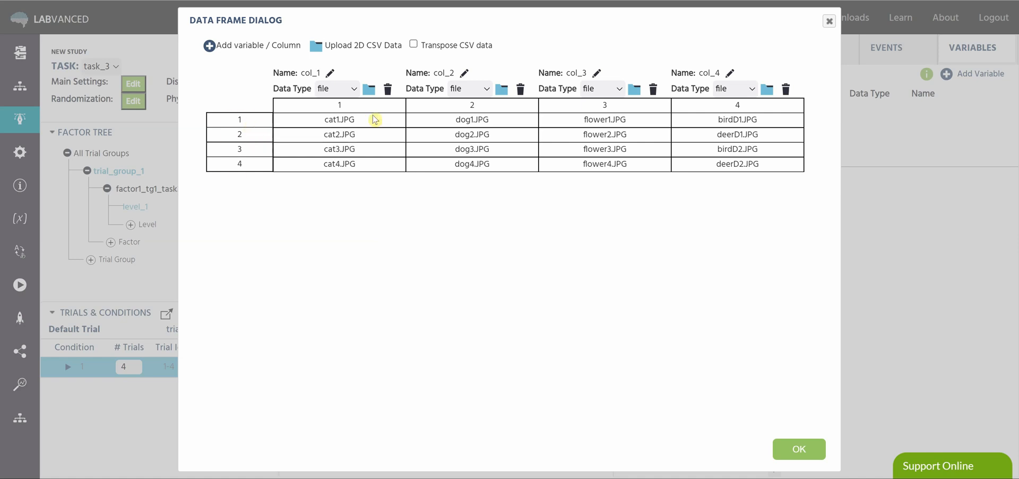
mouse_move(530, 220)
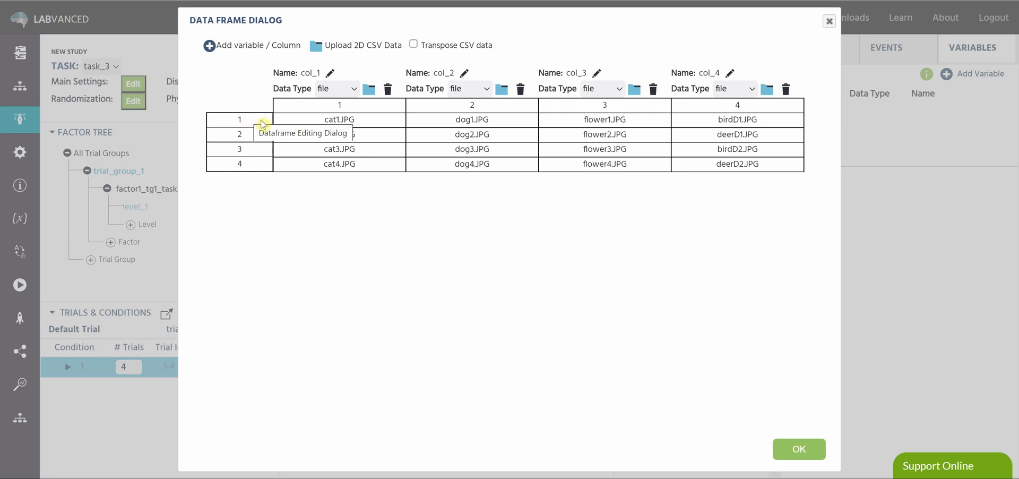
mouse_move(417, 127)
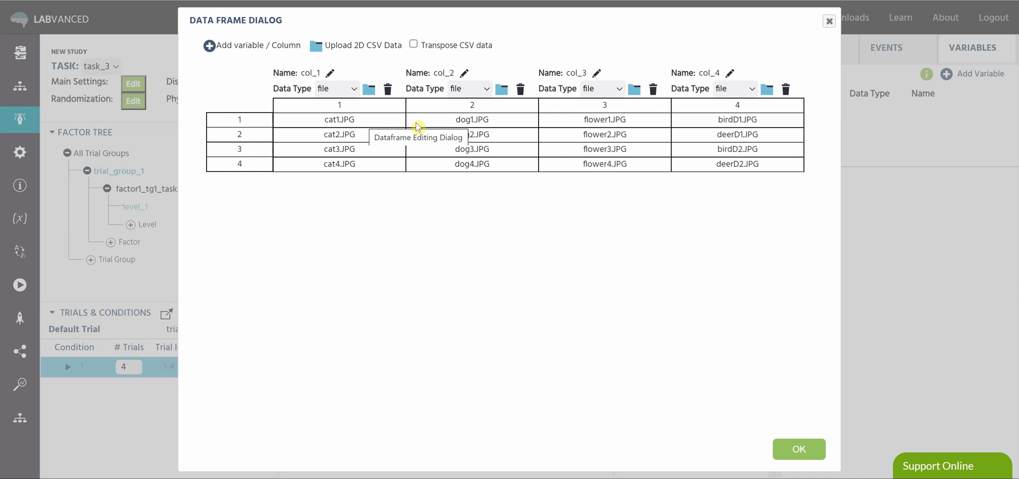
mouse_move(418, 119)
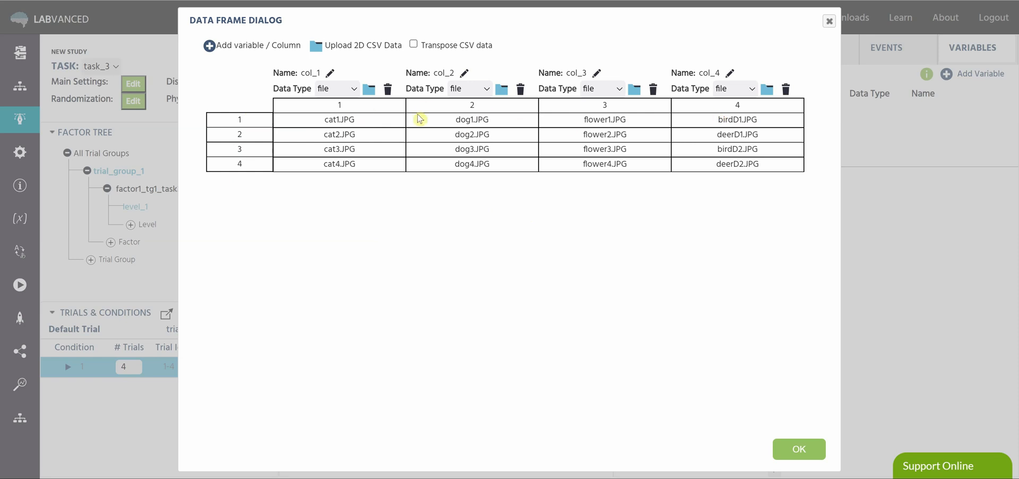
mouse_move(422, 137)
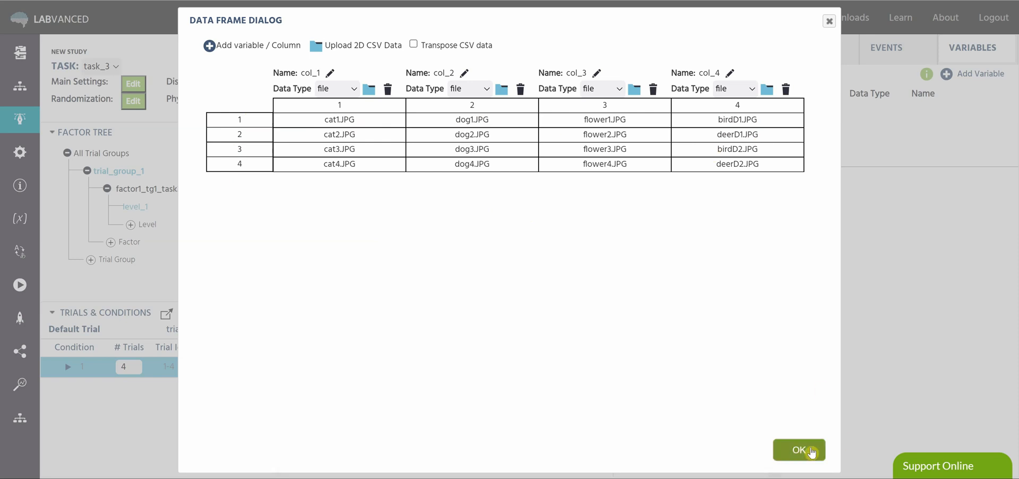
Step: Confirm the data frame entries and create the mynewdataframe variable
click(798, 449)
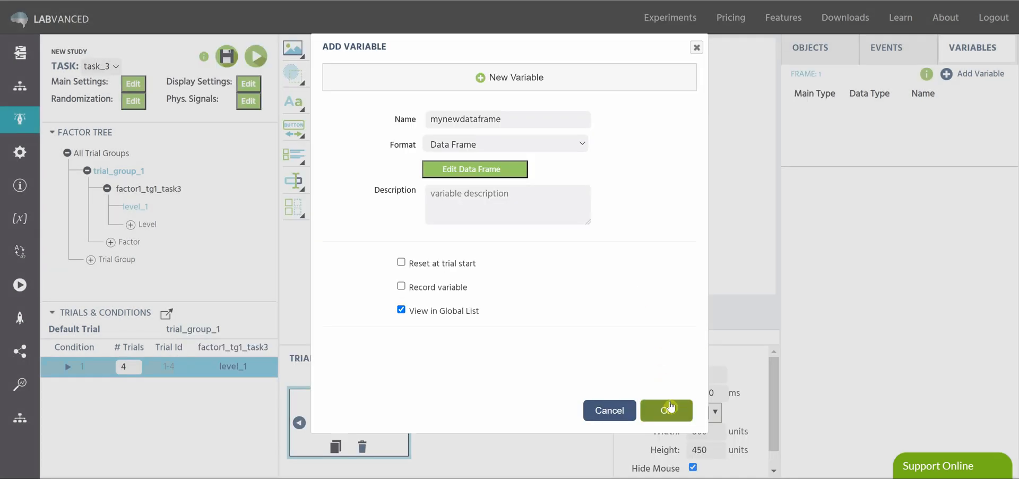
click(666, 409)
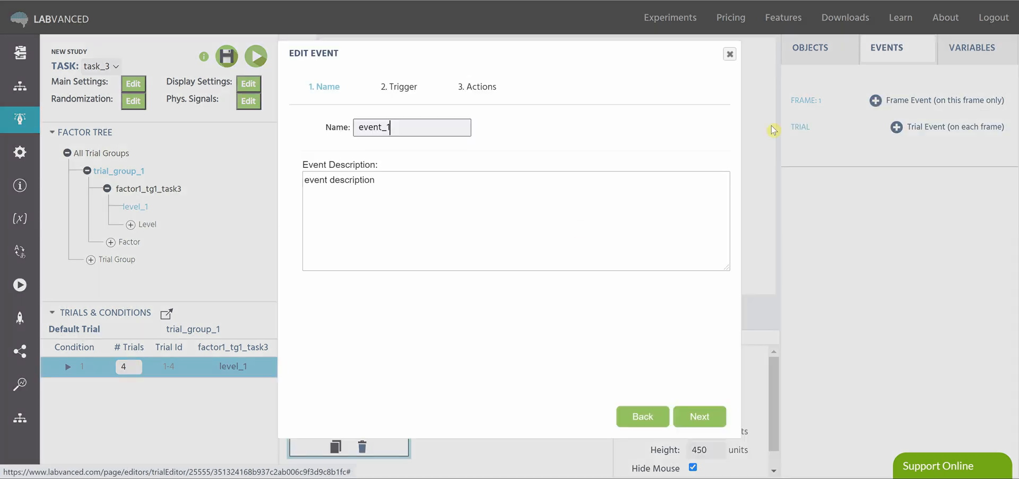
Step: Set event_1's trigger to Trial and Frame Trigger > Frame Start
click(699, 416)
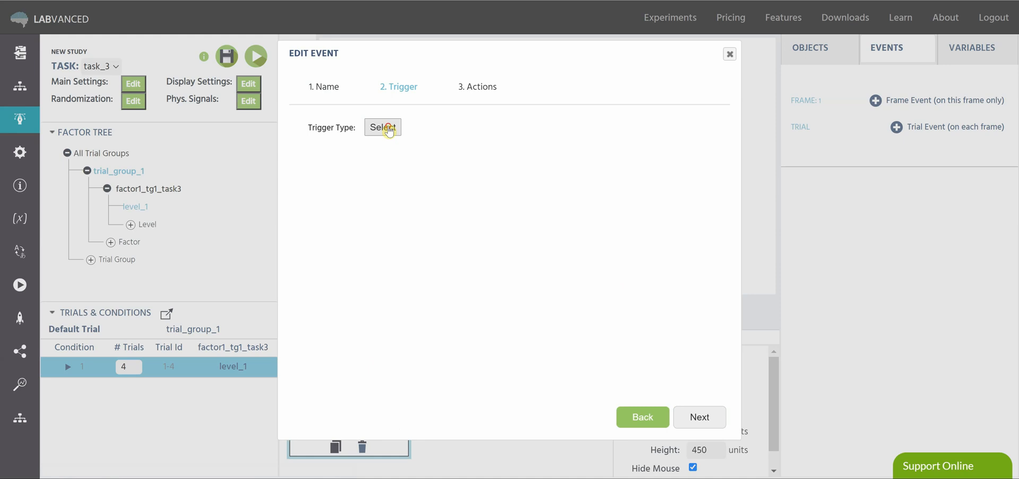
click(382, 127)
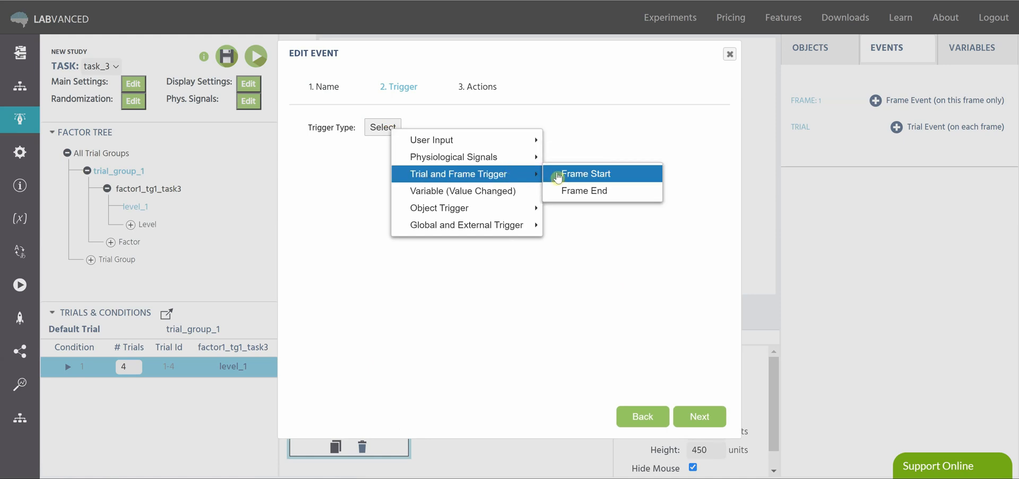
click(585, 174)
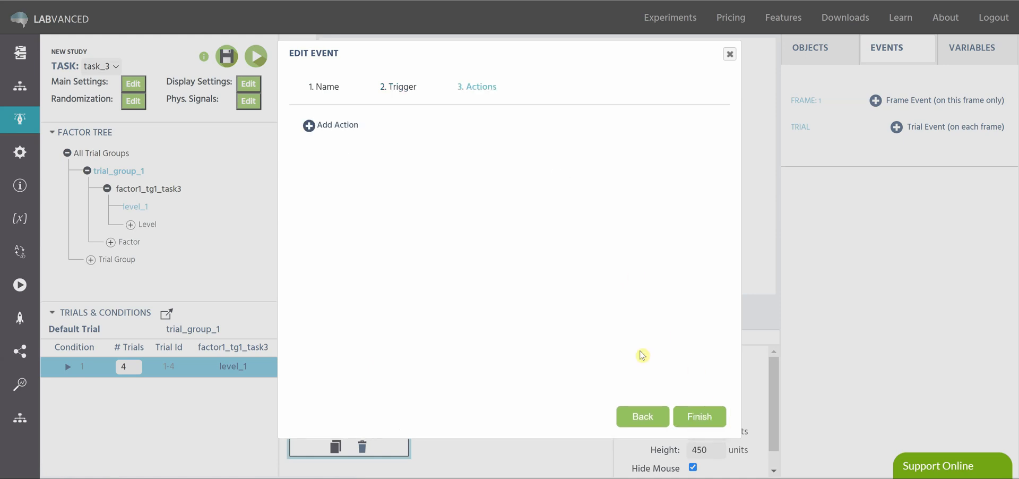
Step: Add a discrete Draw Random Number action with minimum 1 and maximum 4
click(336, 124)
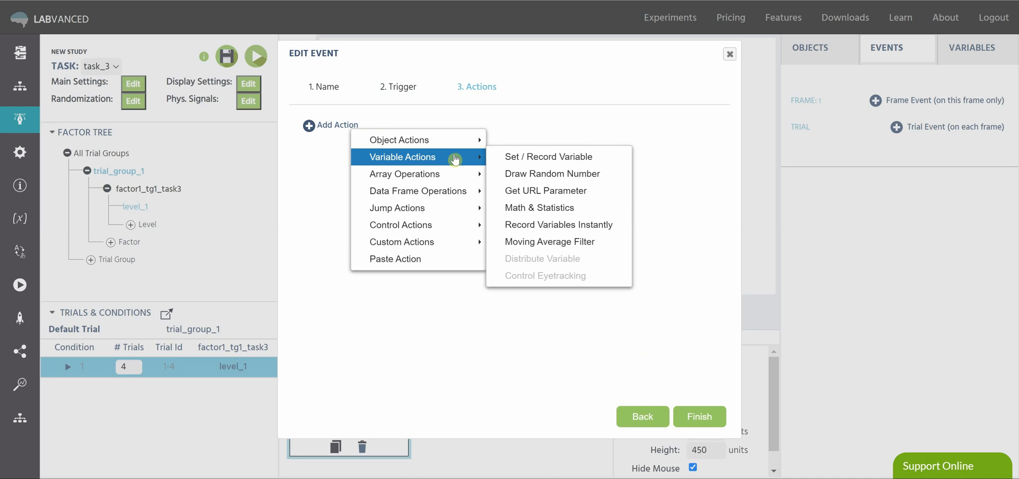
click(552, 173)
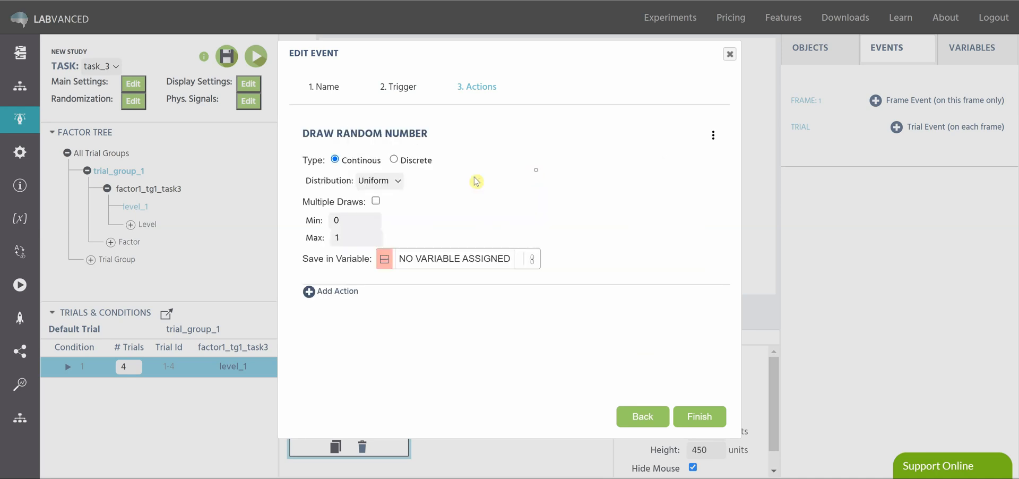
click(394, 160)
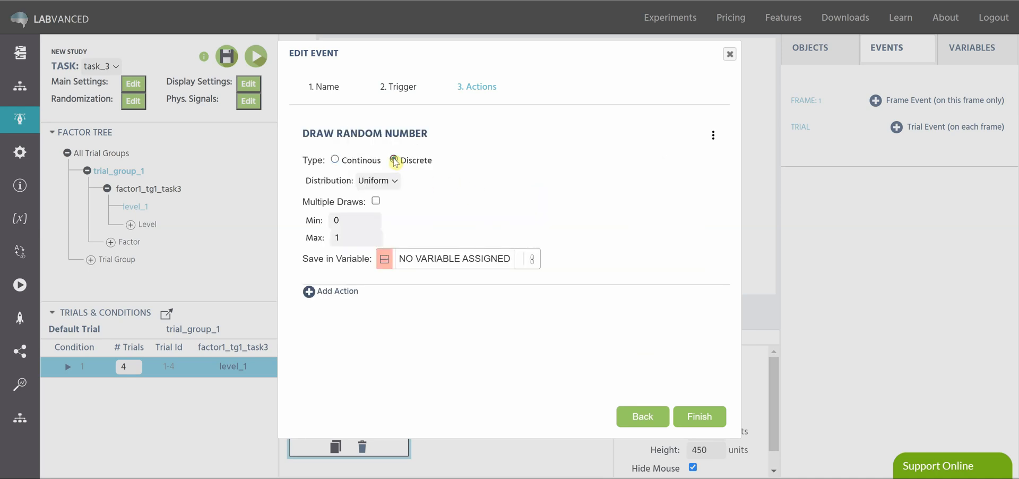
click(394, 159)
text(1)
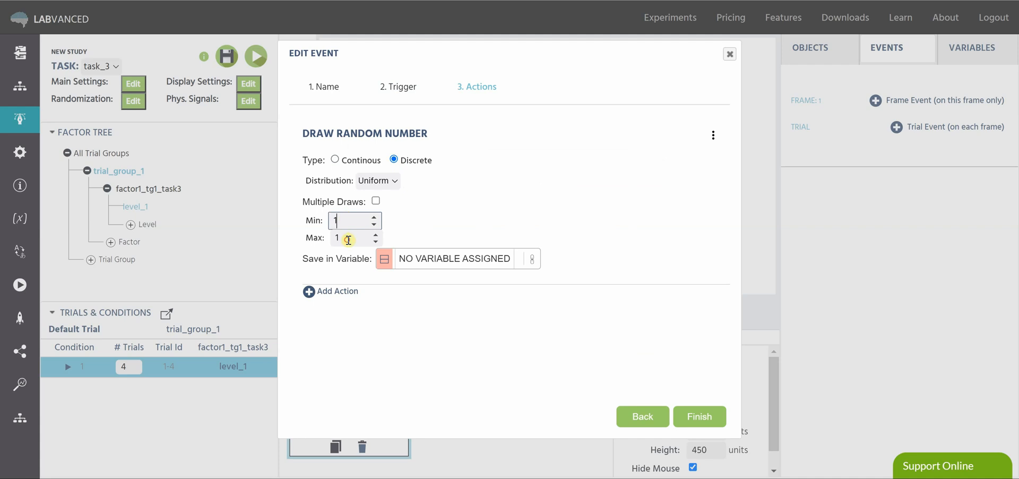
text(4)
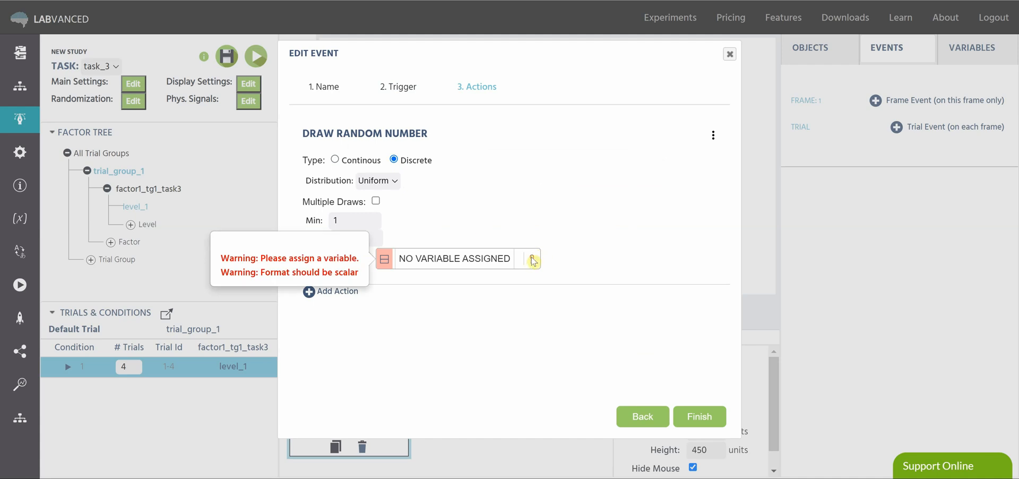
Step: Store the random draw in a new numeric variable named number1
click(530, 258)
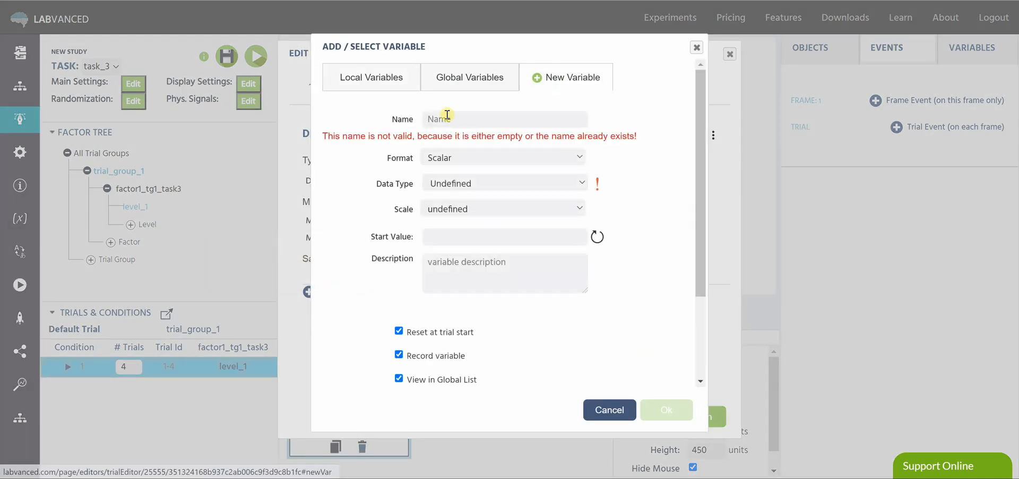
text(number1)
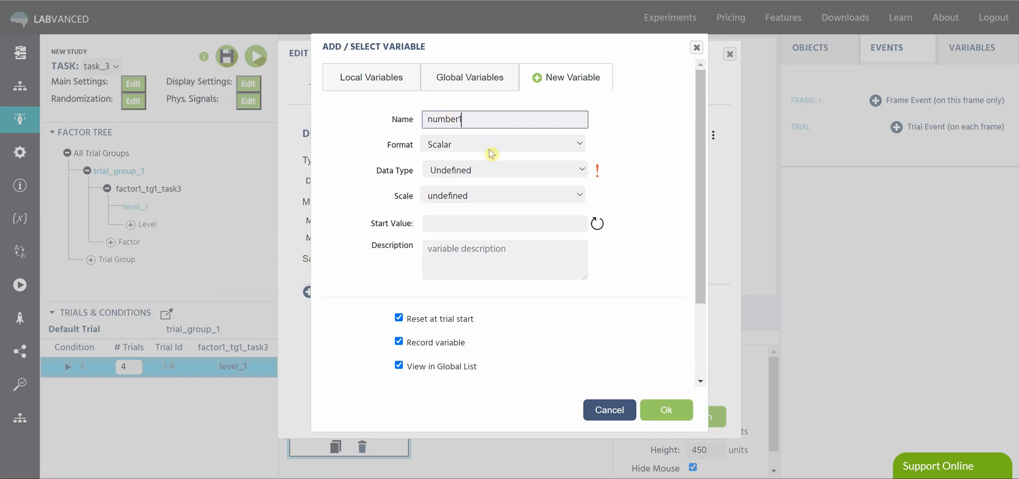
mouse_move(490, 177)
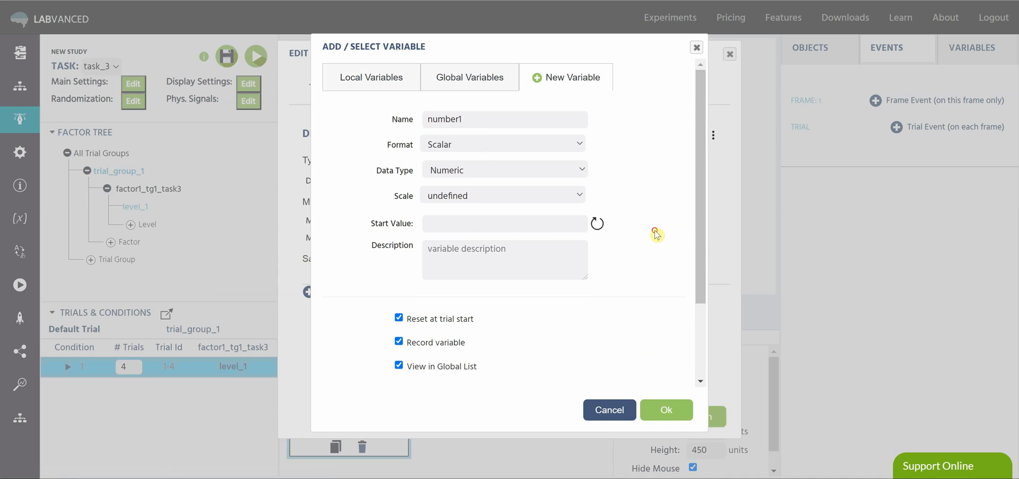
click(665, 410)
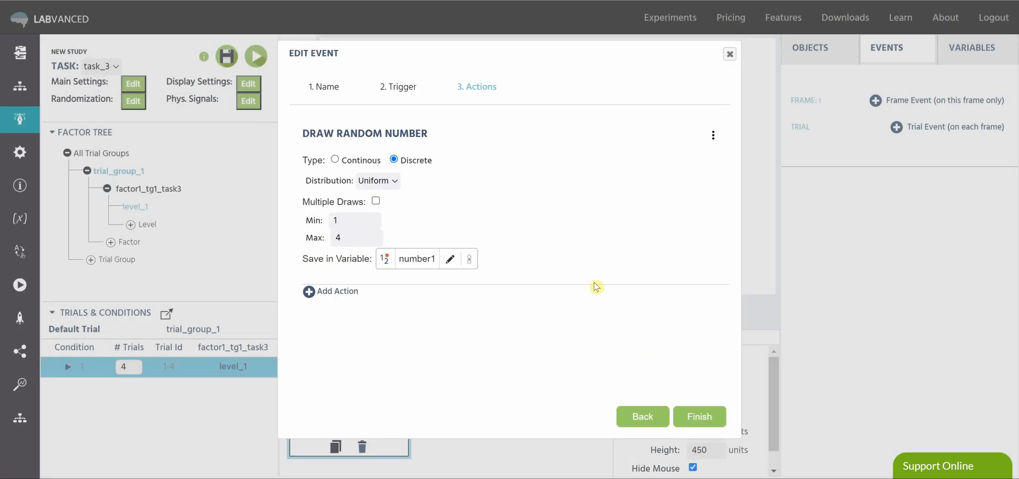
mouse_move(446, 171)
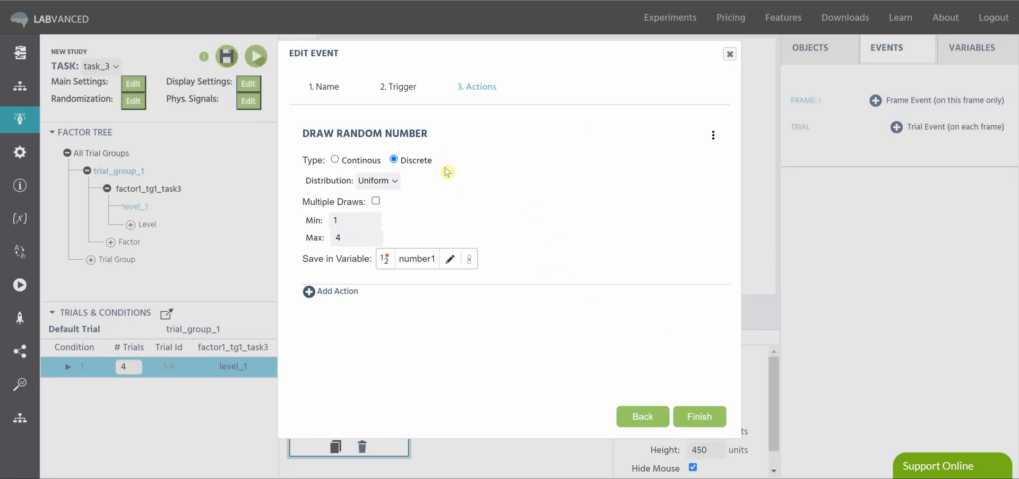
mouse_move(486, 223)
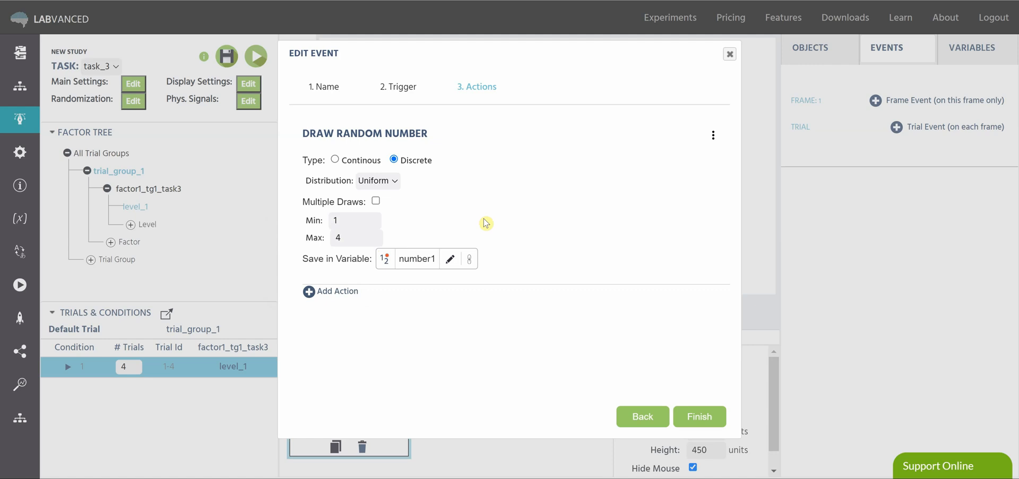
Step: Add a Set Object Property action targeting Image_1's file data
click(330, 290)
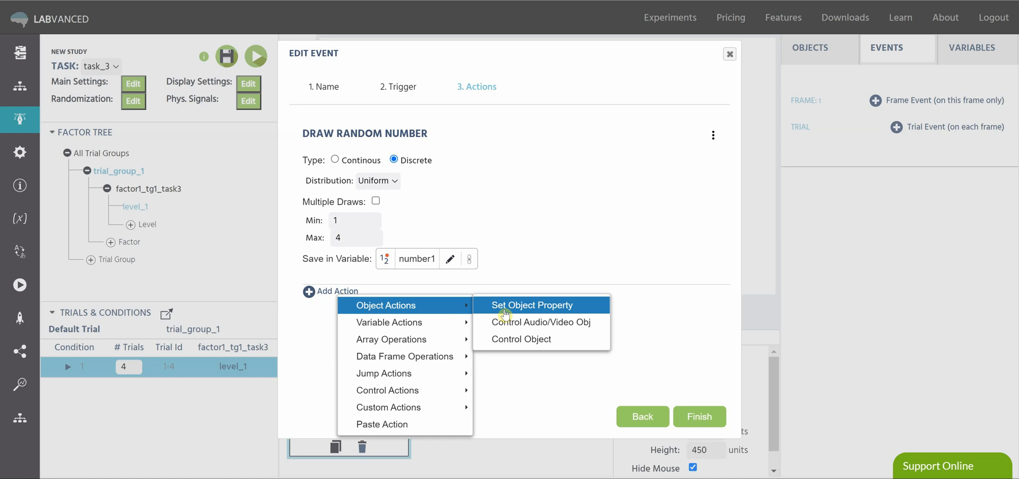
click(531, 304)
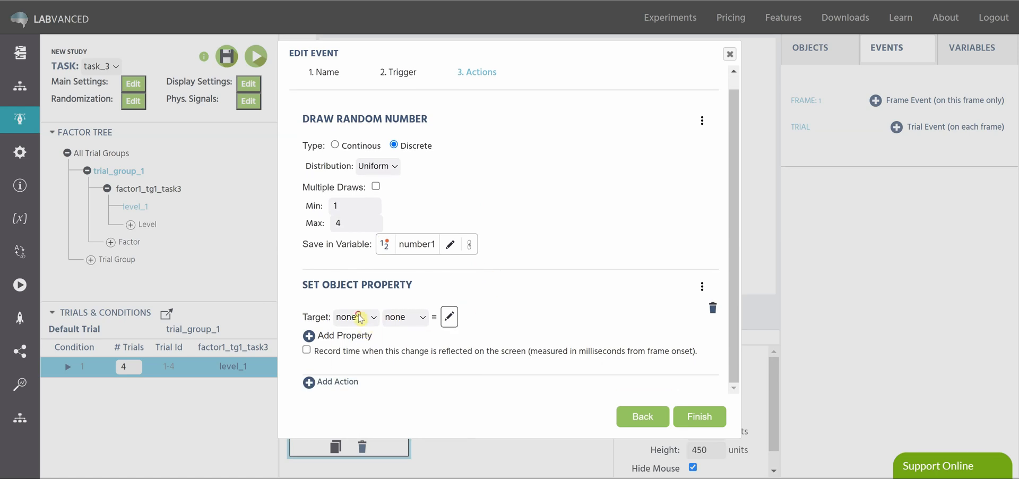
click(354, 317)
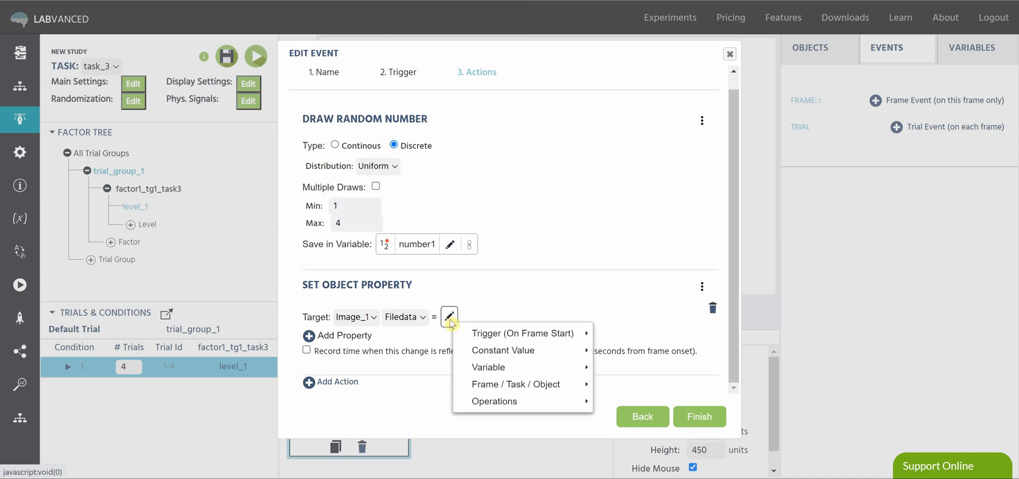
mouse_move(489, 367)
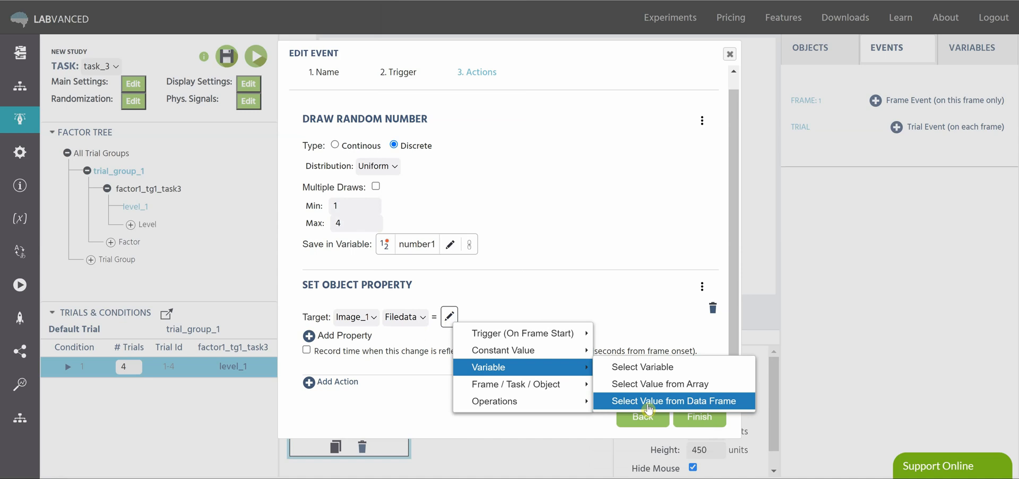
Step: Take Image_1's file value from mynewdataframe, using Trial_Nr as the row
click(673, 400)
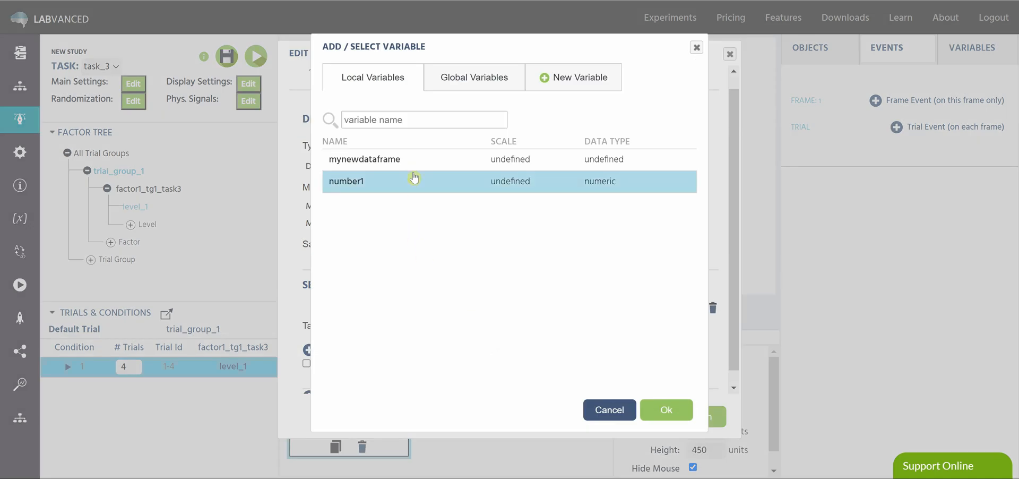
click(364, 159)
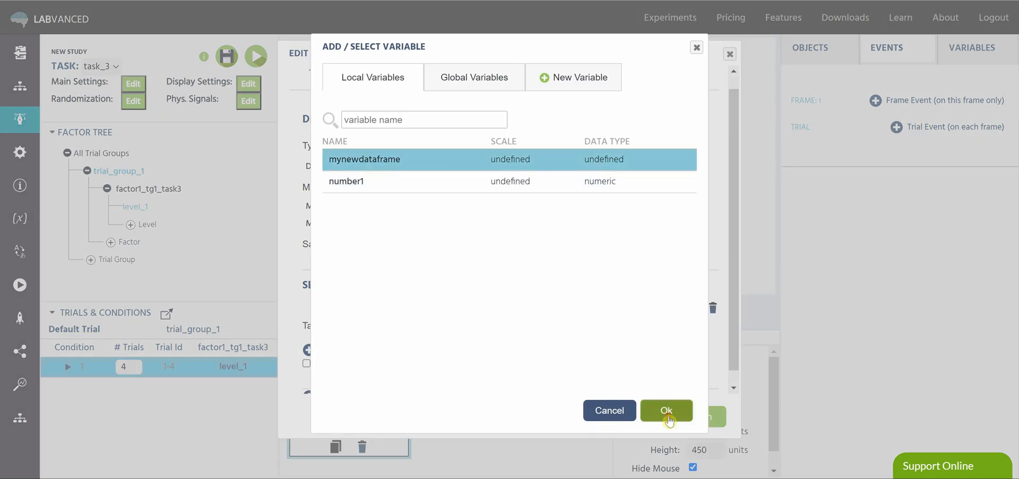
click(665, 409)
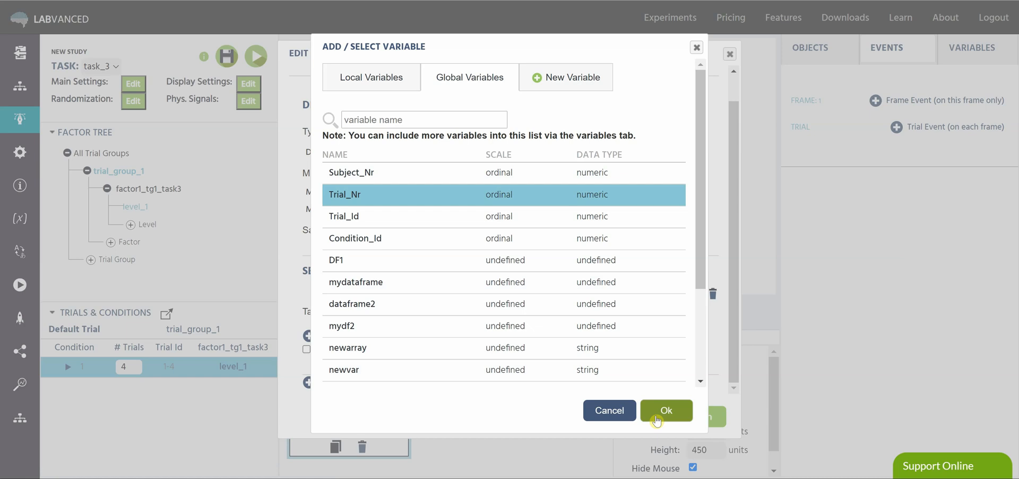
click(665, 409)
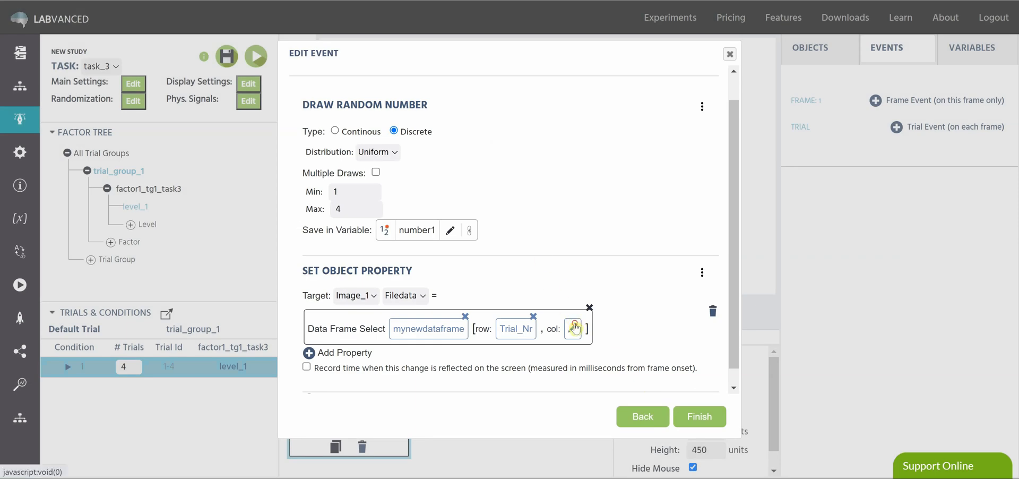
Step: Set the data frame column slot to the variable number1
click(572, 328)
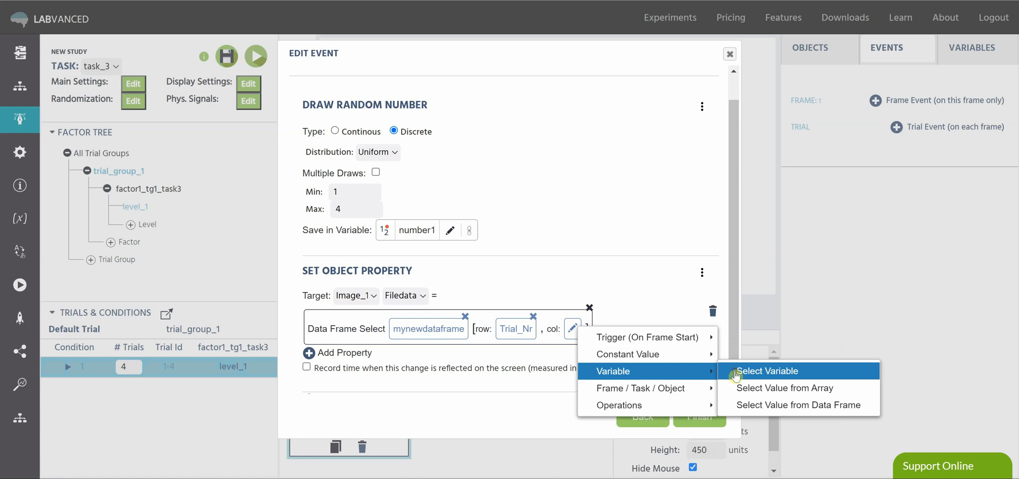
click(770, 371)
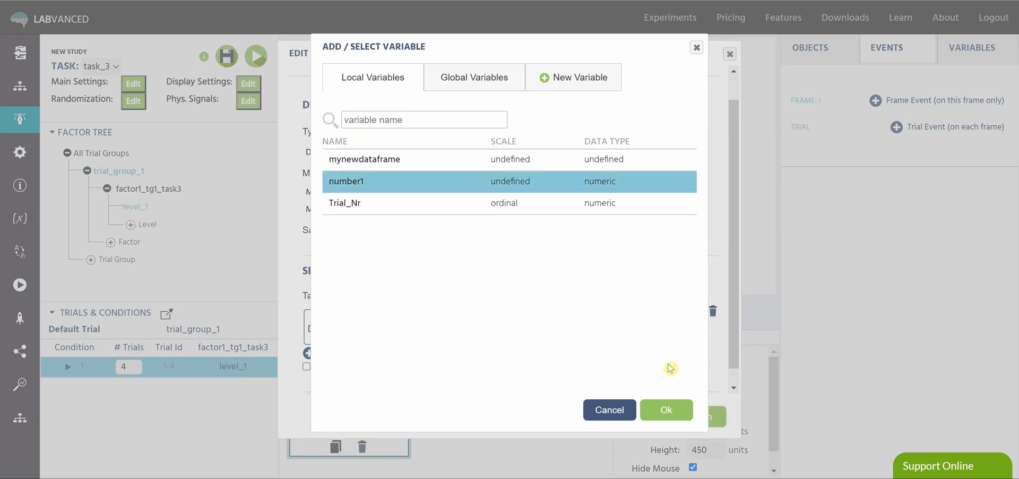
click(665, 409)
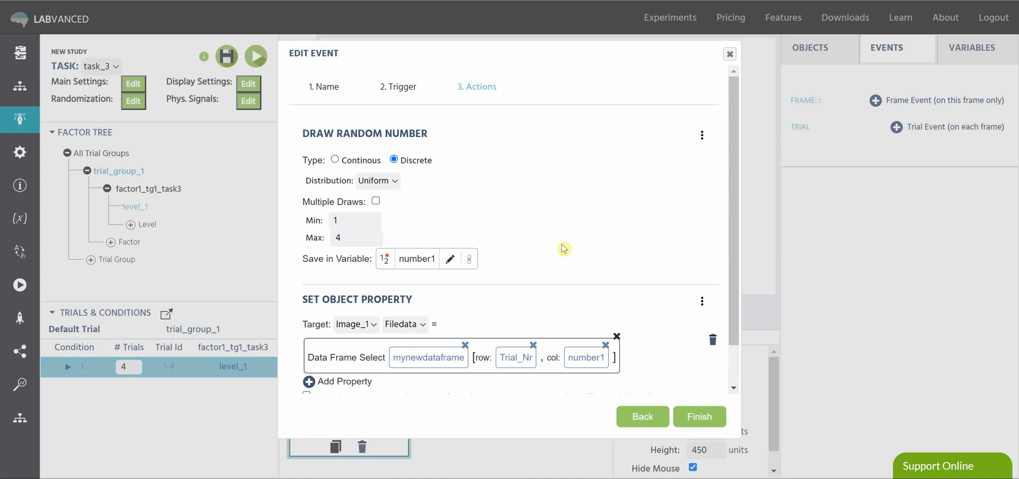
mouse_move(529, 206)
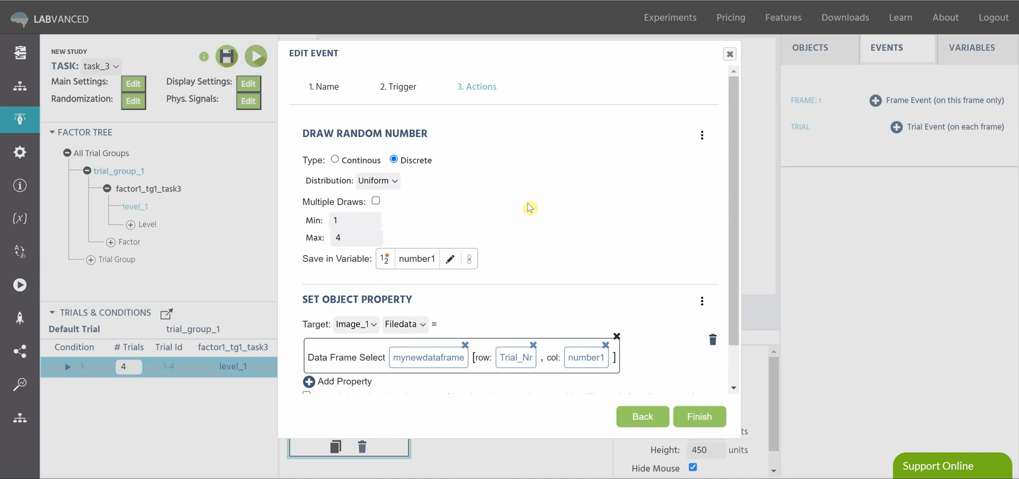
mouse_move(443, 247)
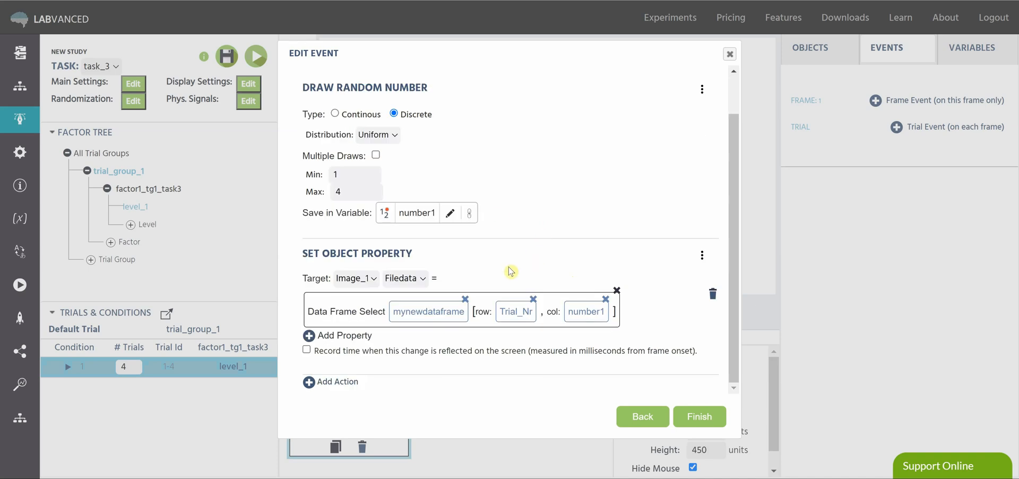
mouse_move(391, 340)
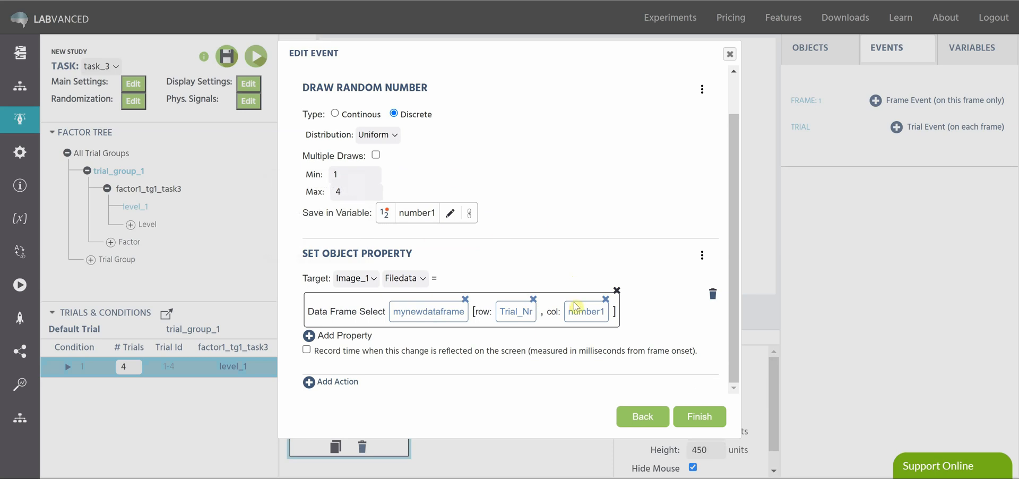
mouse_move(457, 270)
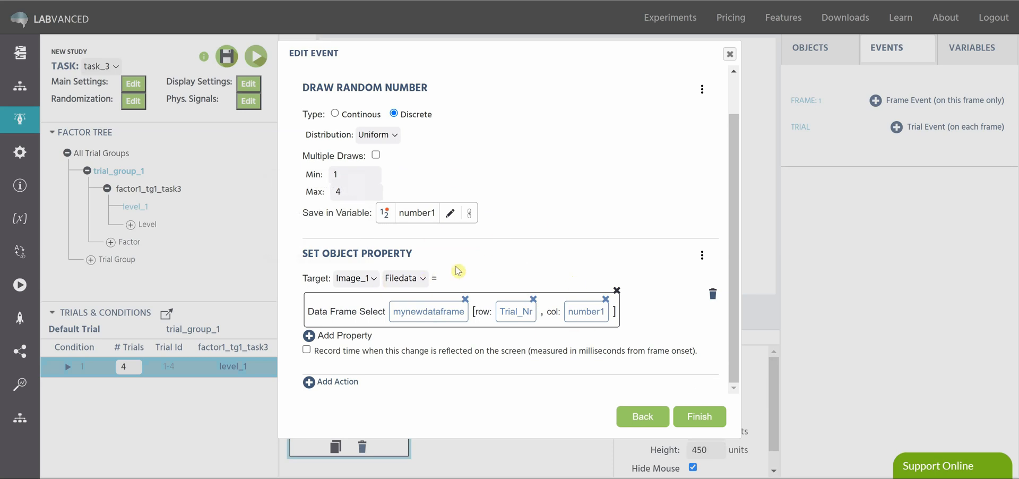
mouse_move(649, 380)
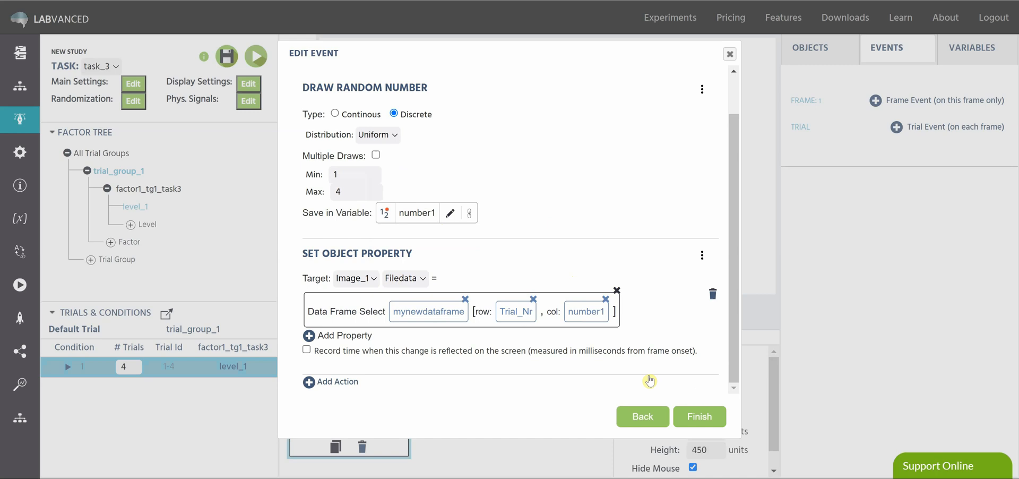
Step: Finish event_1, save the study, and start a test run of the experiment
click(699, 417)
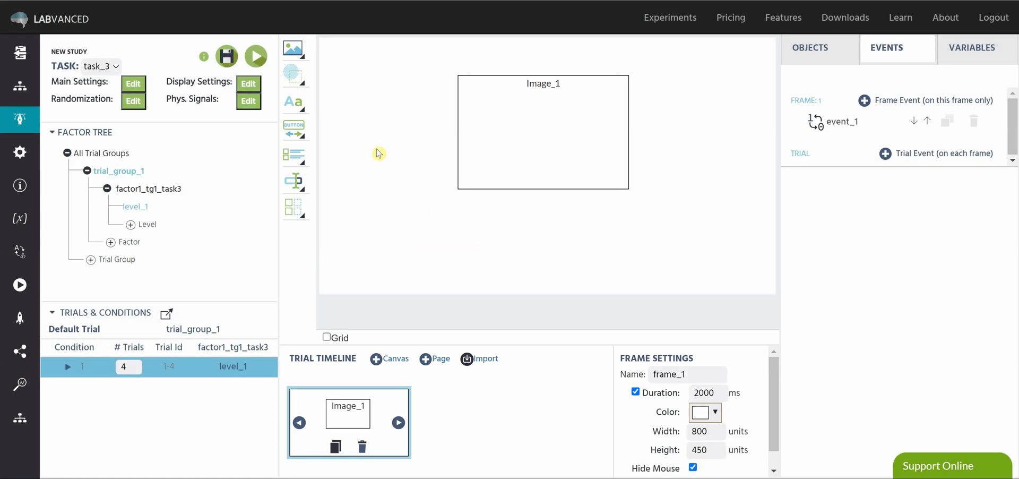
click(226, 56)
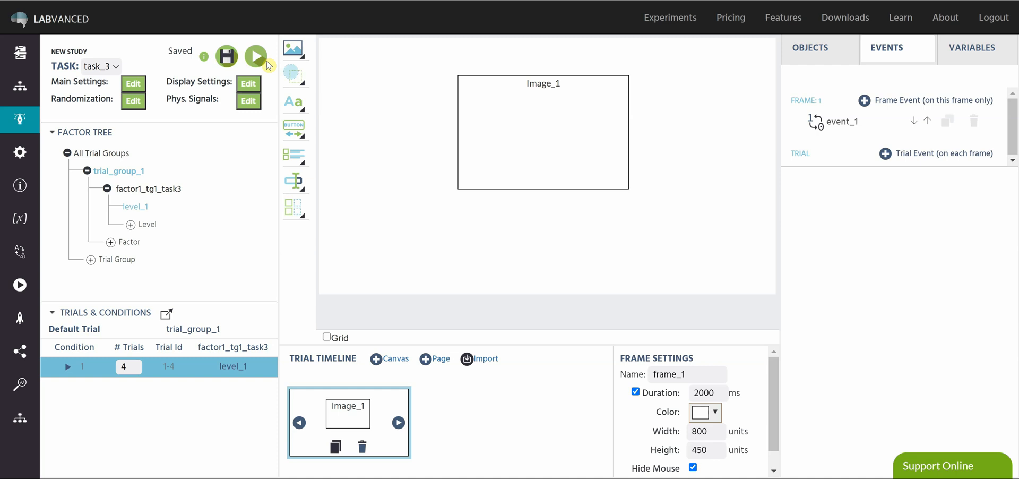
click(255, 56)
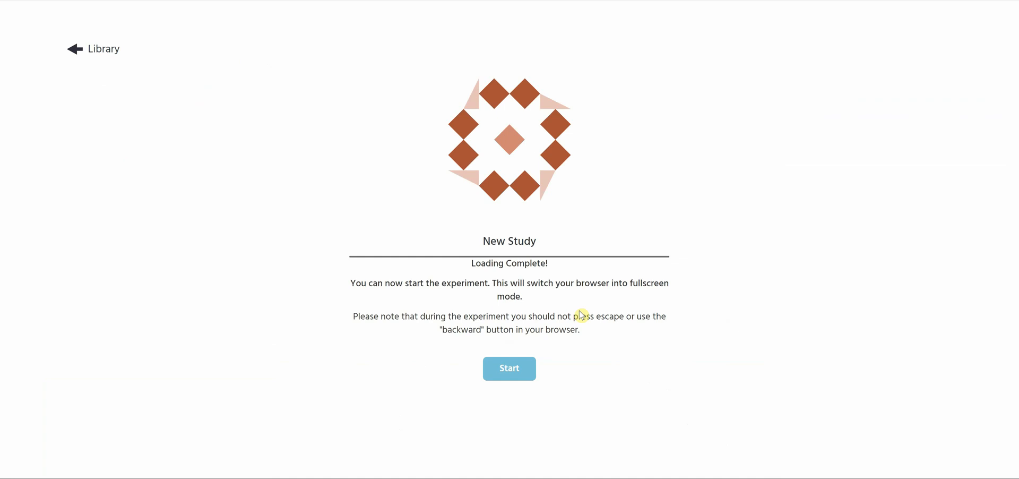
click(509, 368)
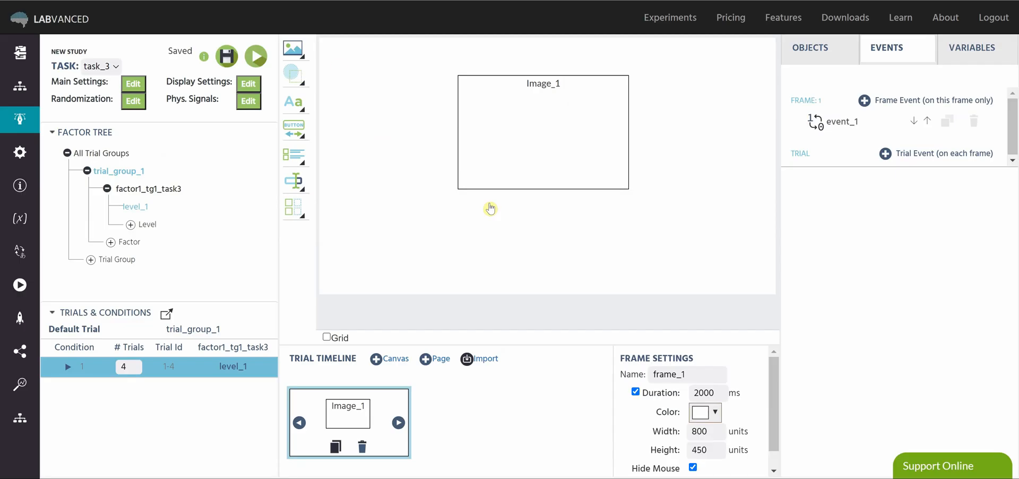
Step: Review the cat, dog, flower and bird/deer file names in mynewdataframe's table, then close it
click(840, 122)
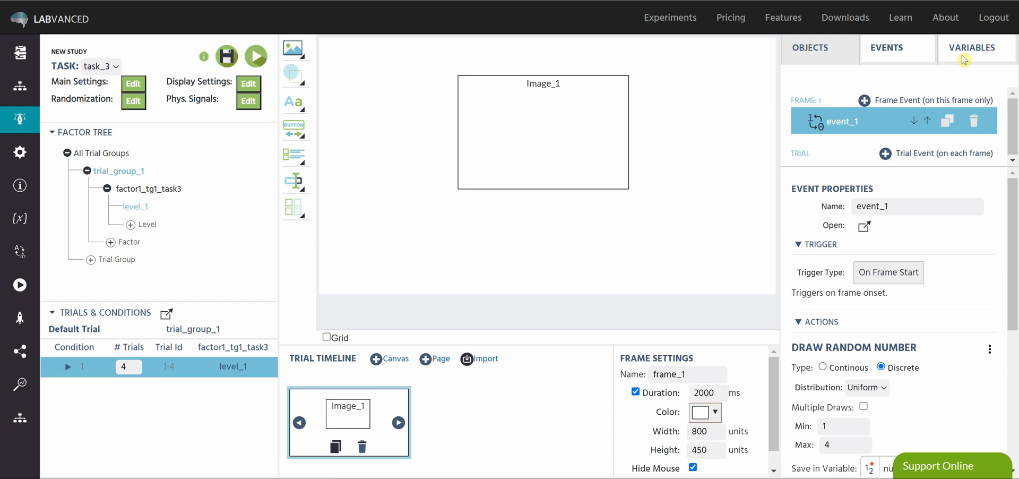
mouse_move(968, 48)
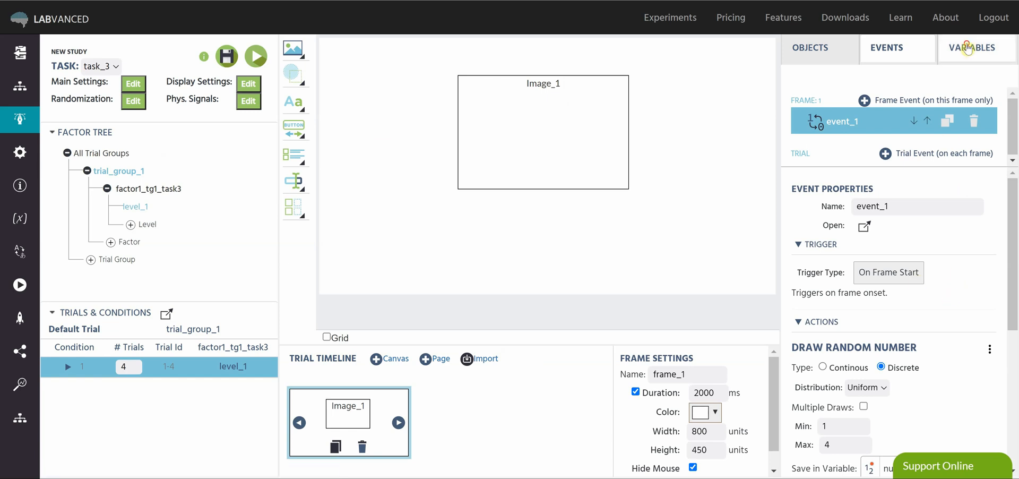
click(973, 47)
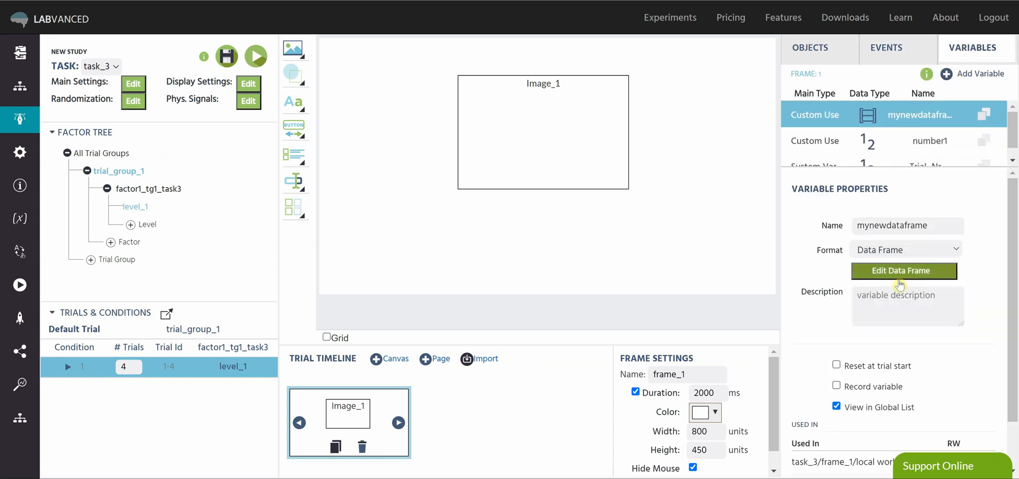
click(903, 270)
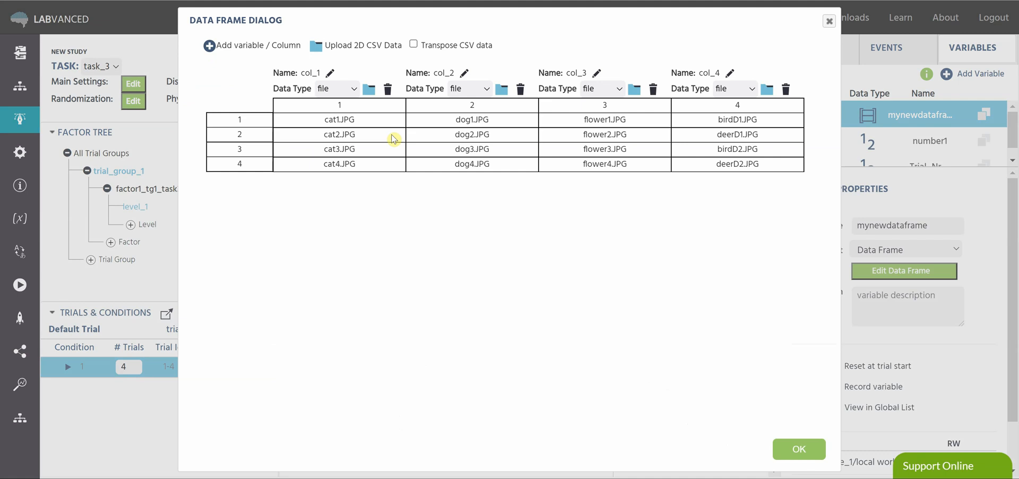
mouse_move(520, 213)
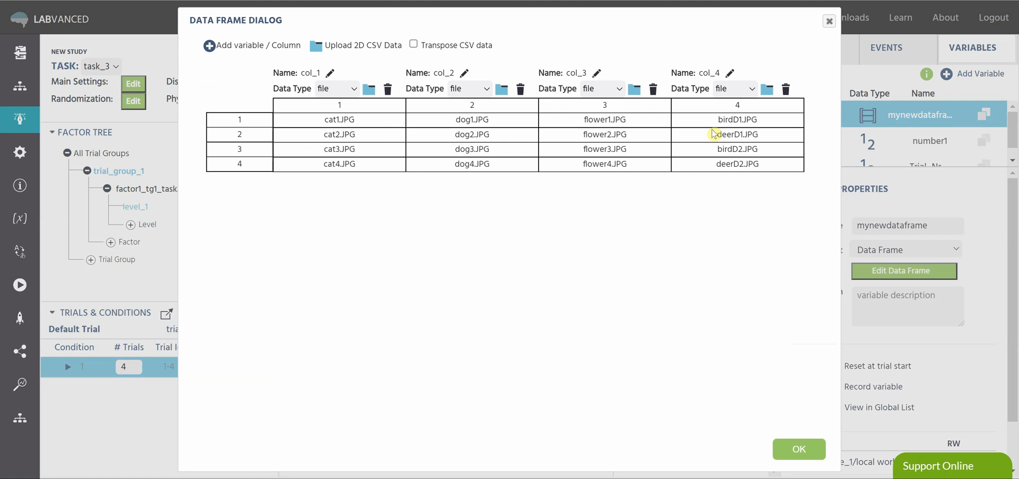
click(798, 448)
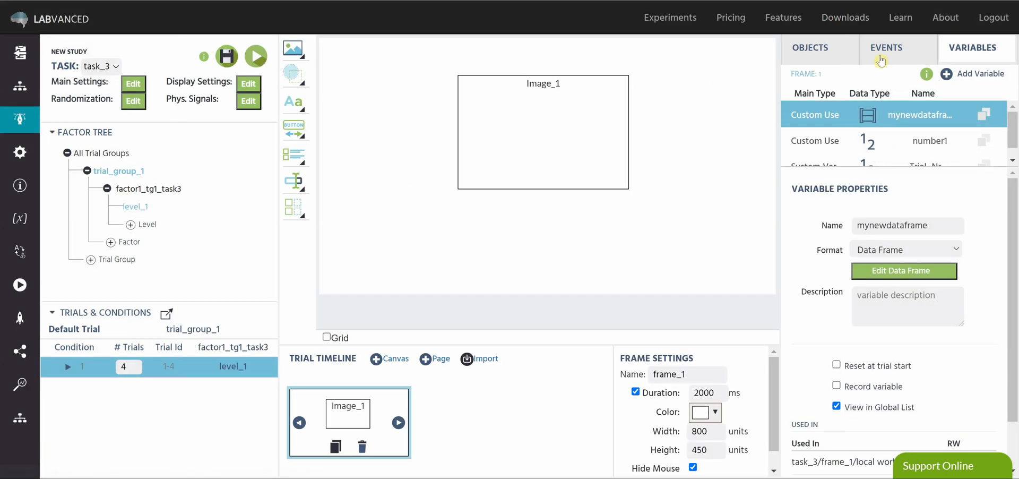
Step: Review event_1's 1–4 random draw into number1 and Image_1's data frame file lookup
click(886, 47)
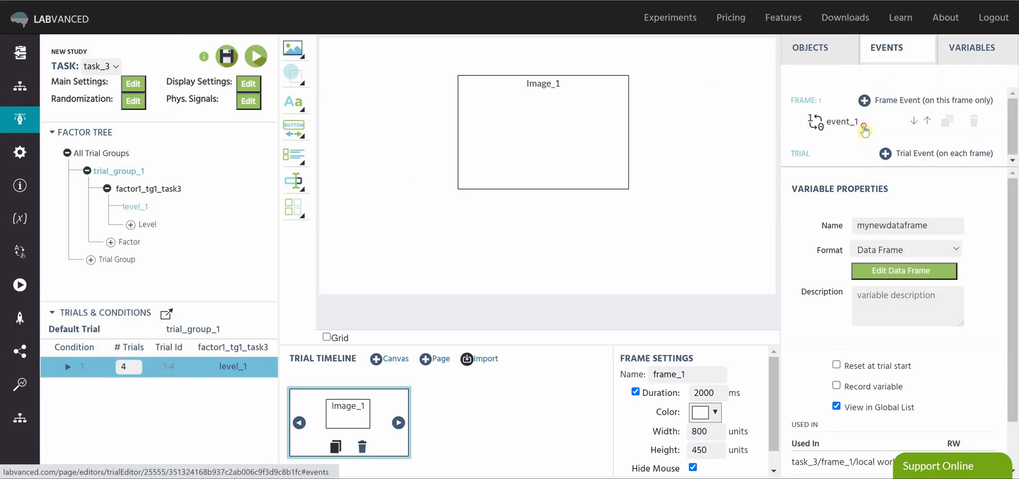
click(842, 121)
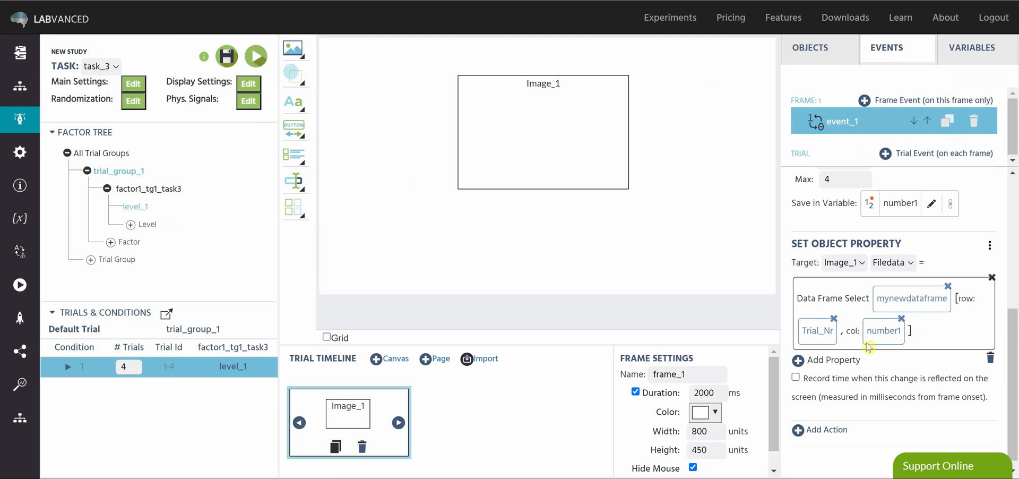
mouse_move(930, 348)
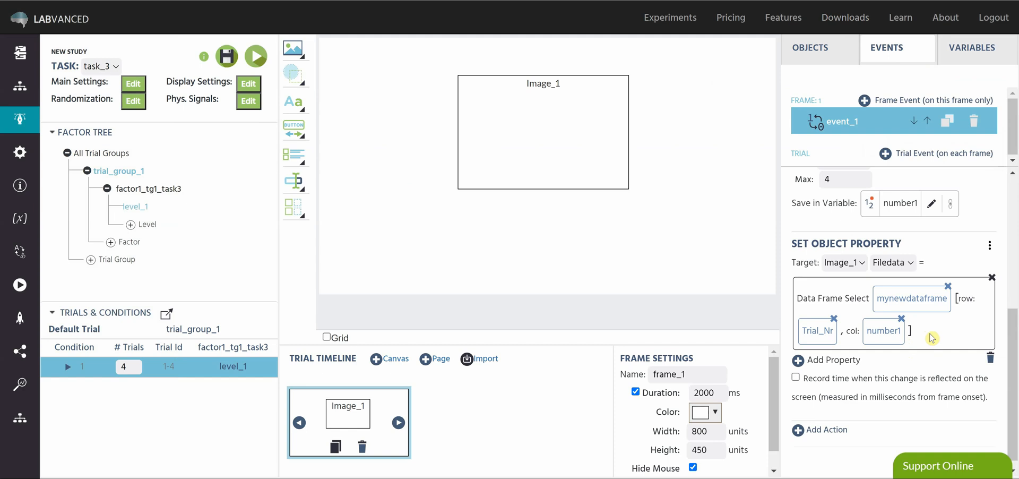
click(844, 121)
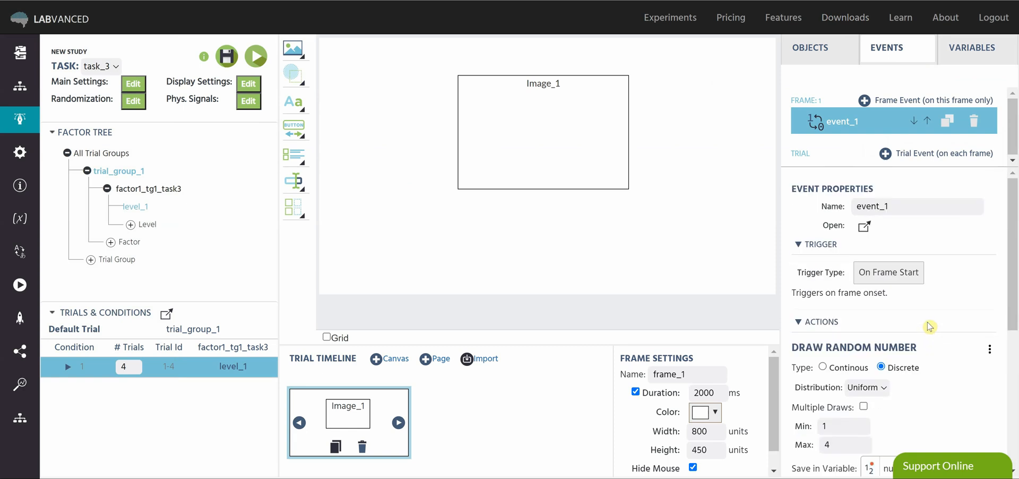
mouse_move(927, 252)
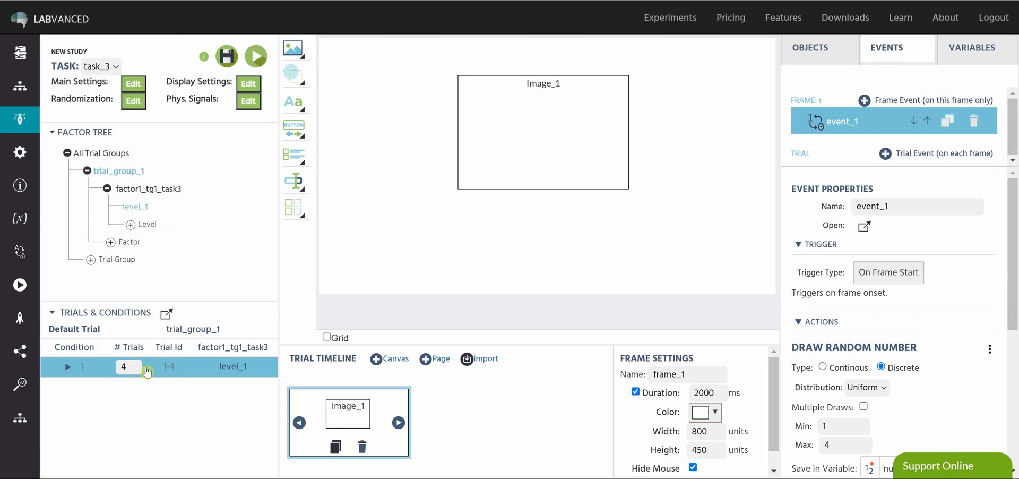
mouse_move(606, 227)
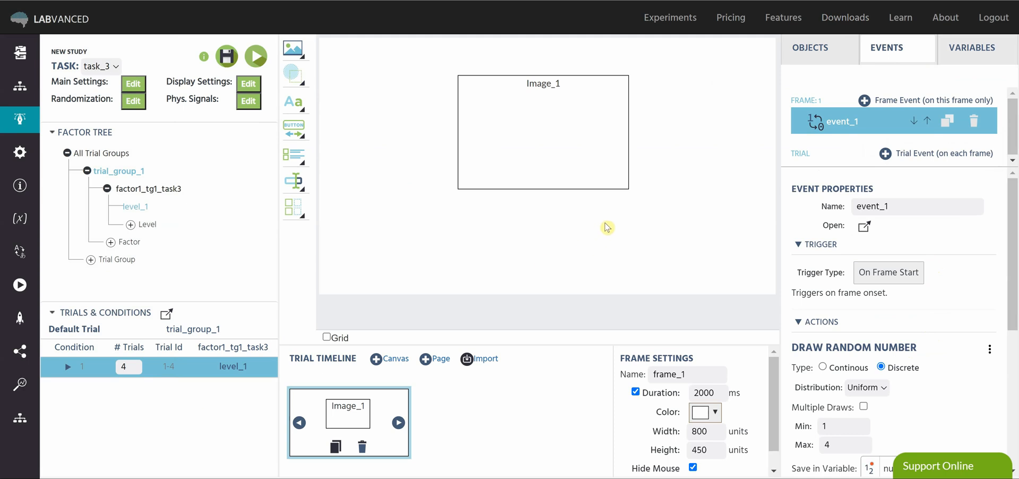